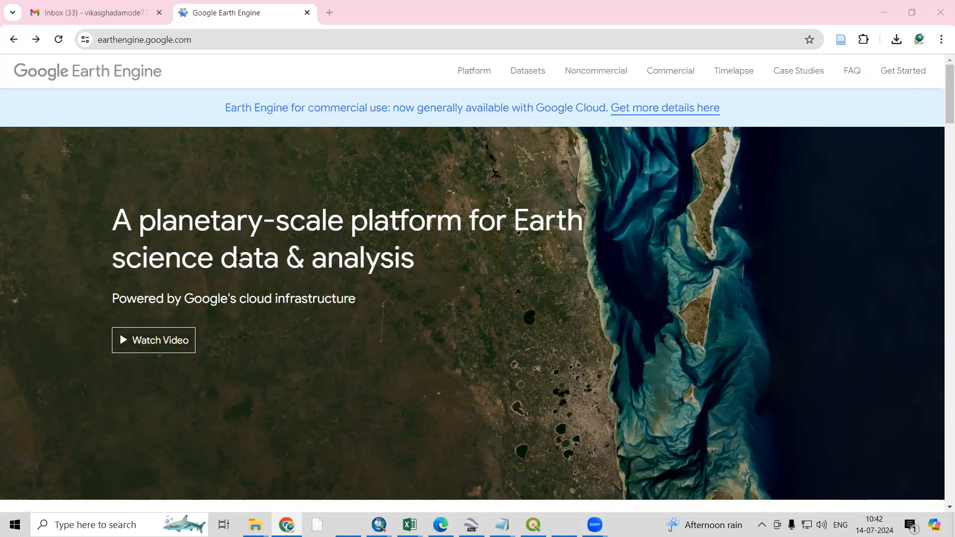
pyautogui.moveTo(260, 273)
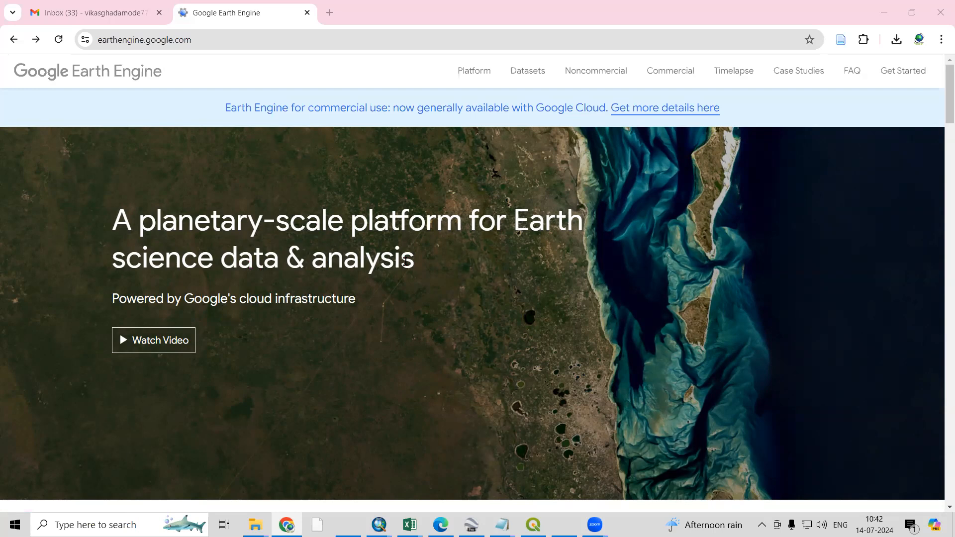
# Search Google for 'google earth engine' in a new tab and open the Earth Engine site
pyautogui.click(477, 11)
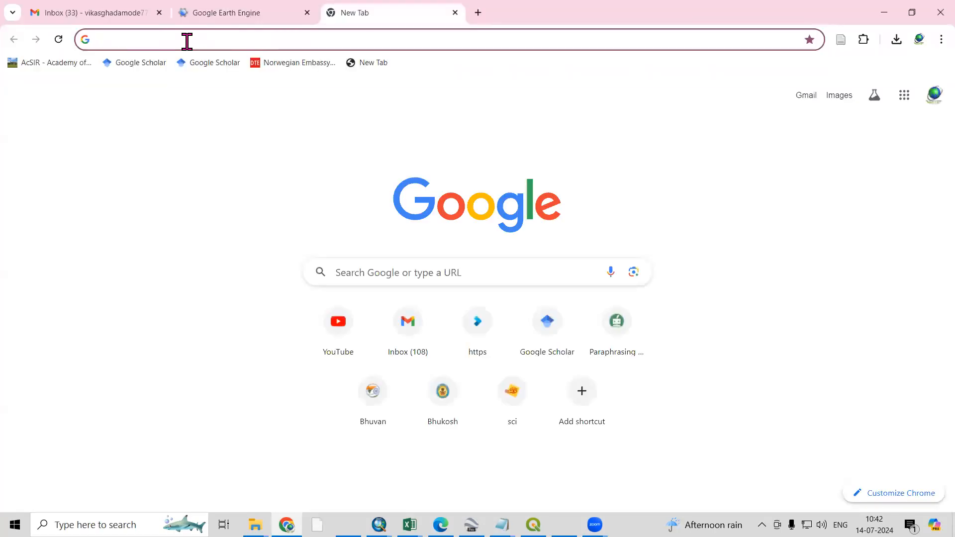
pyautogui.write('google earth engine')
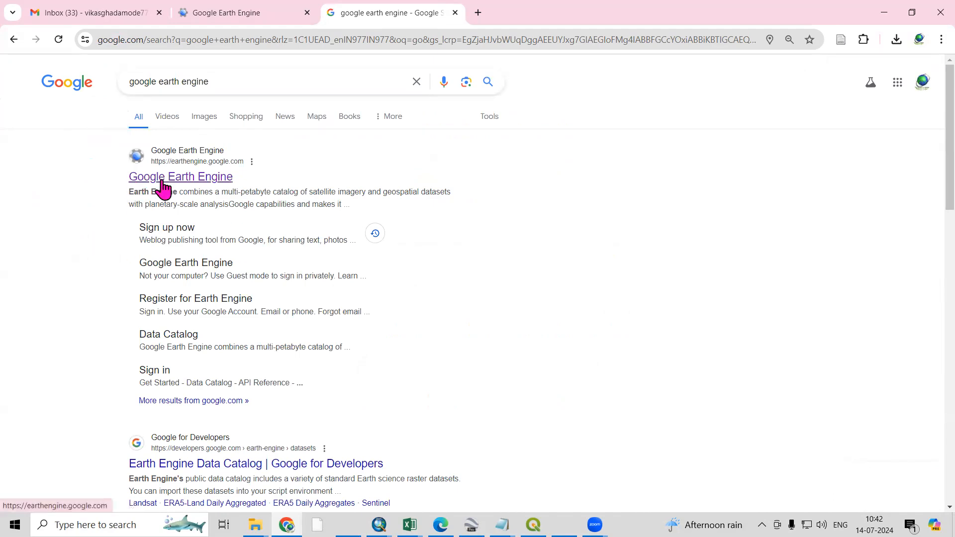
pyautogui.click(180, 176)
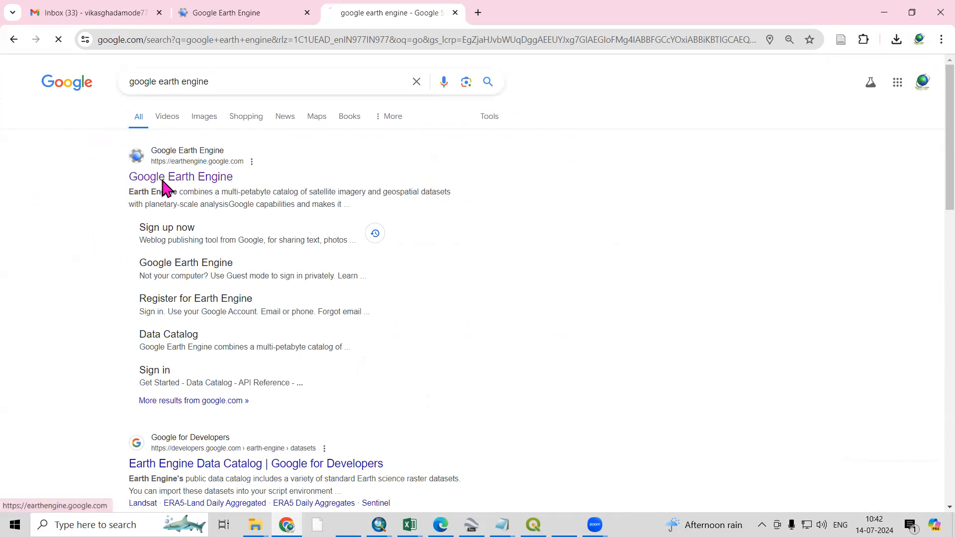
pyautogui.click(180, 177)
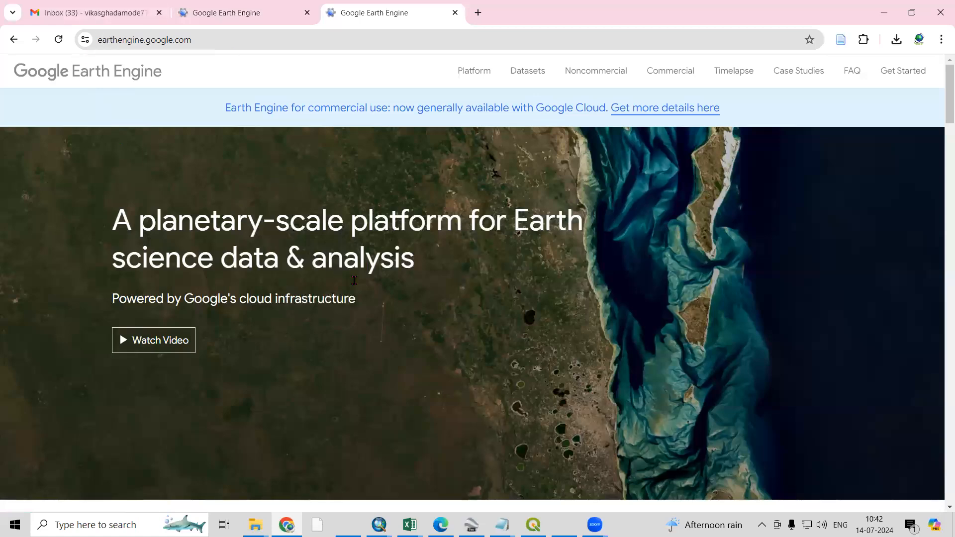
pyautogui.click(231, 12)
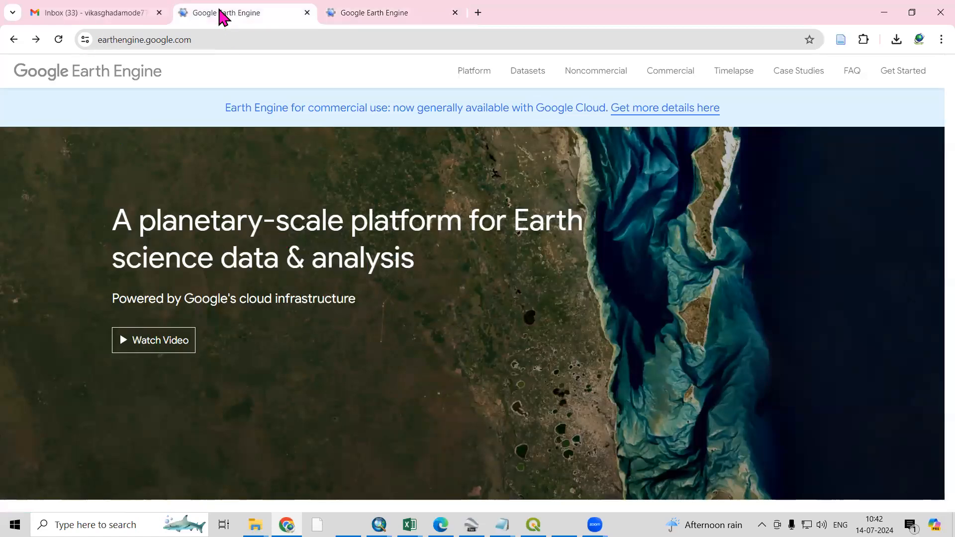
pyautogui.click(392, 12)
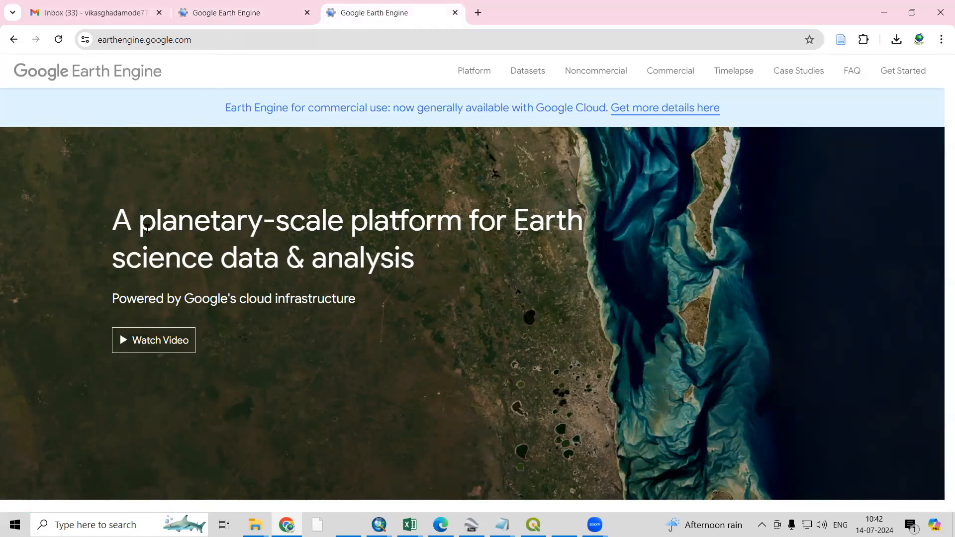
pyautogui.scroll(-3)
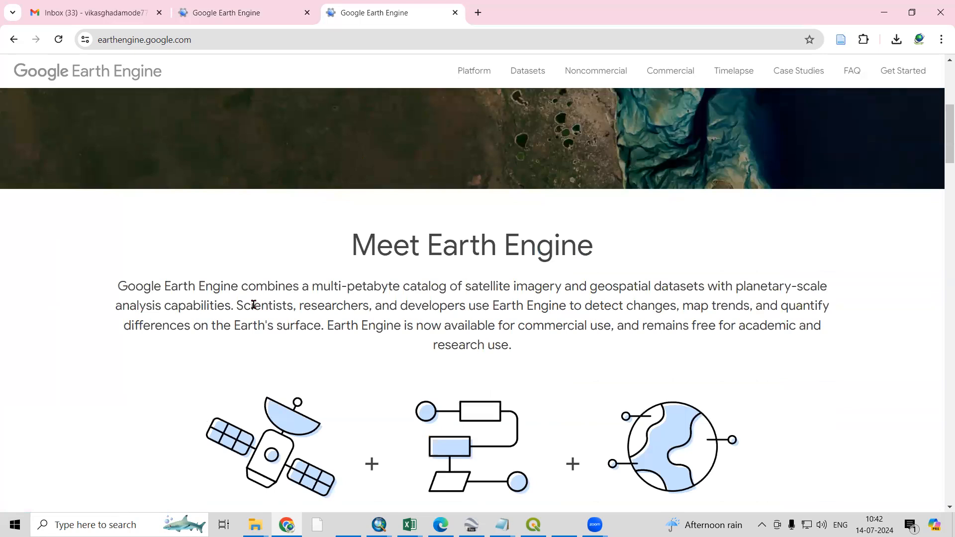
pyautogui.moveTo(461, 321)
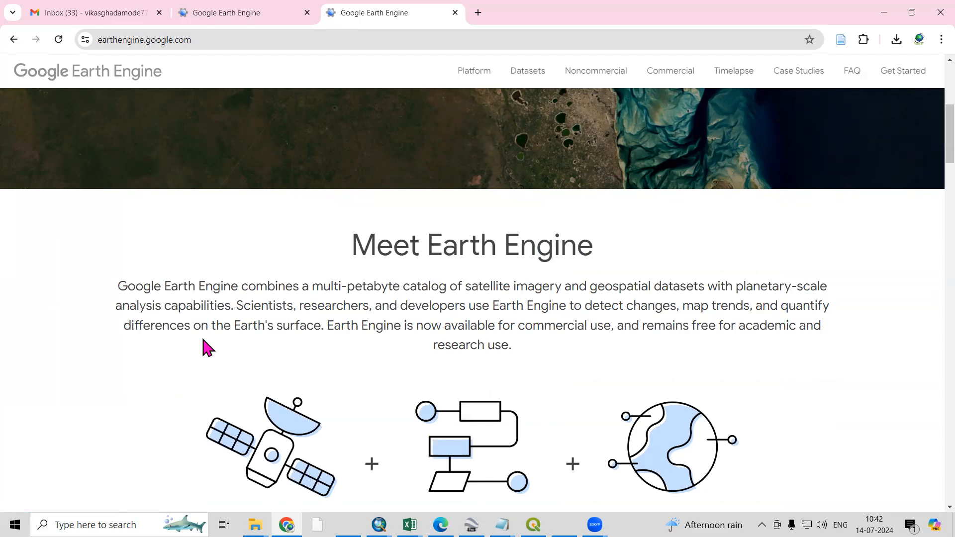
pyautogui.scroll(-3)
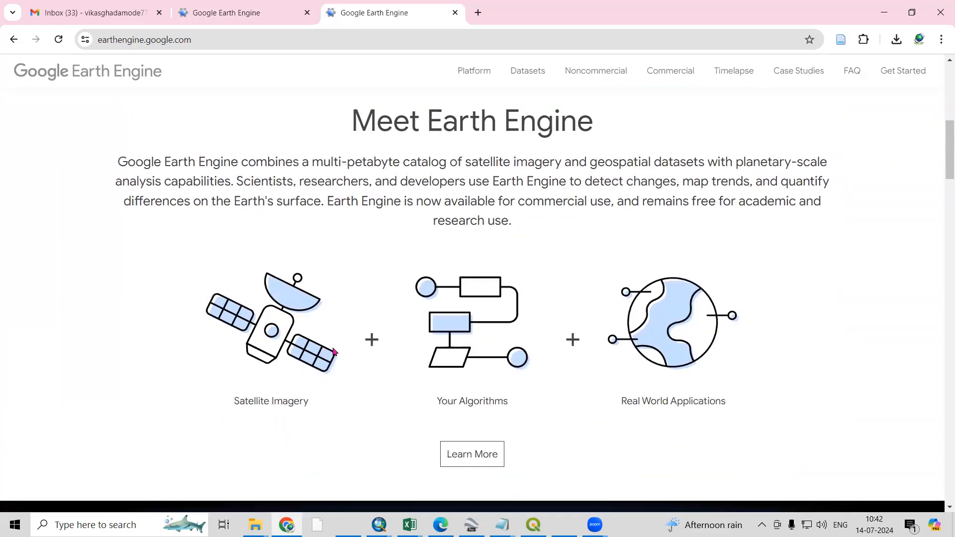
pyautogui.scroll(-3)
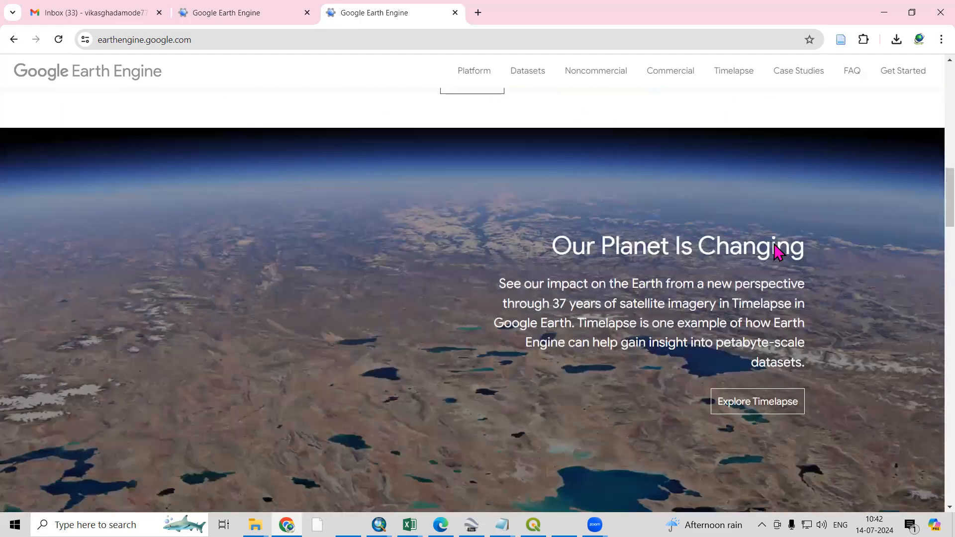
pyautogui.moveTo(726, 279)
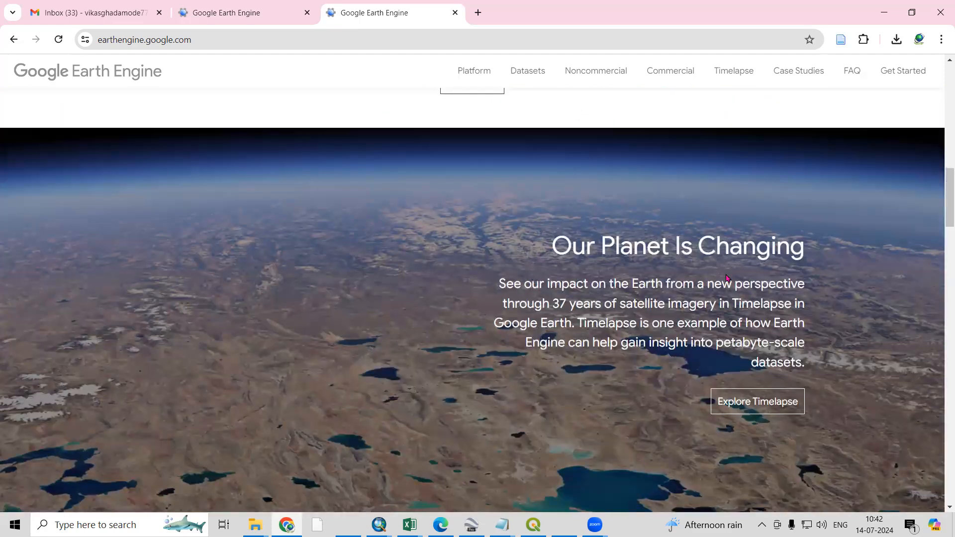
pyautogui.scroll(-3)
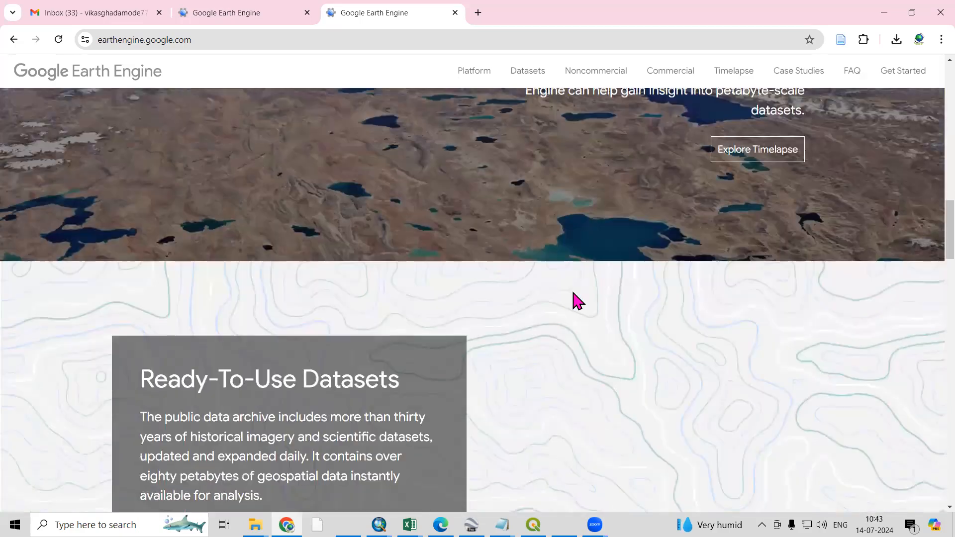
pyautogui.moveTo(141, 258); pyautogui.dragTo(329, 258)
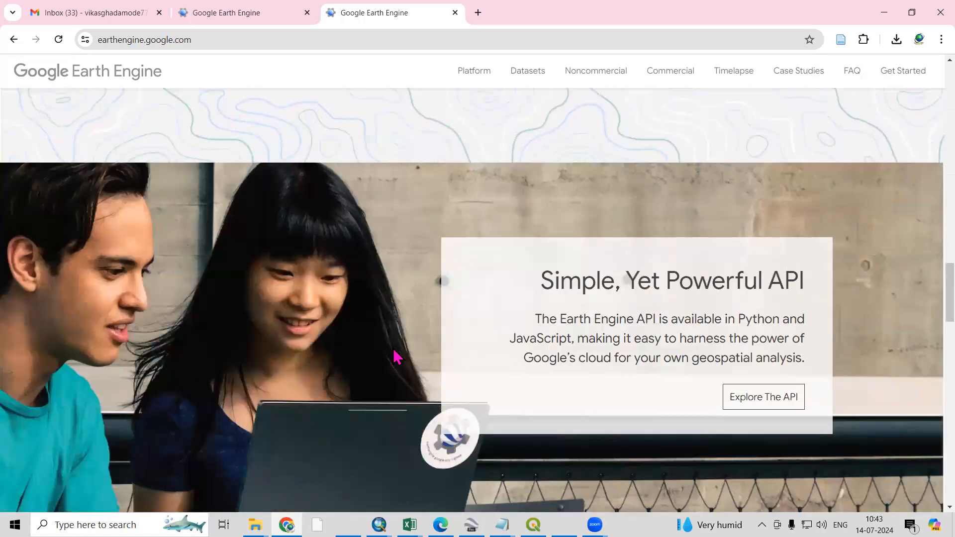
pyautogui.scroll(-3)
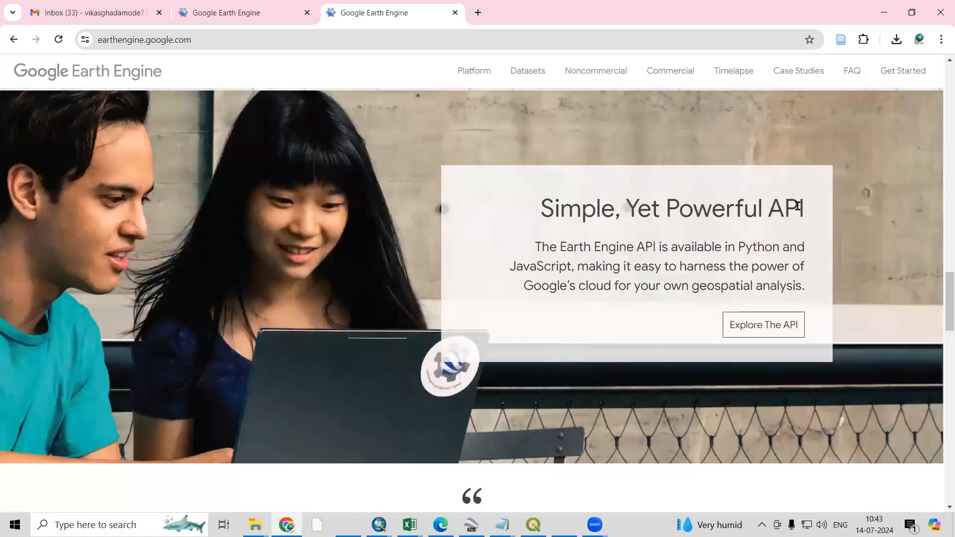
pyautogui.scroll(-3)
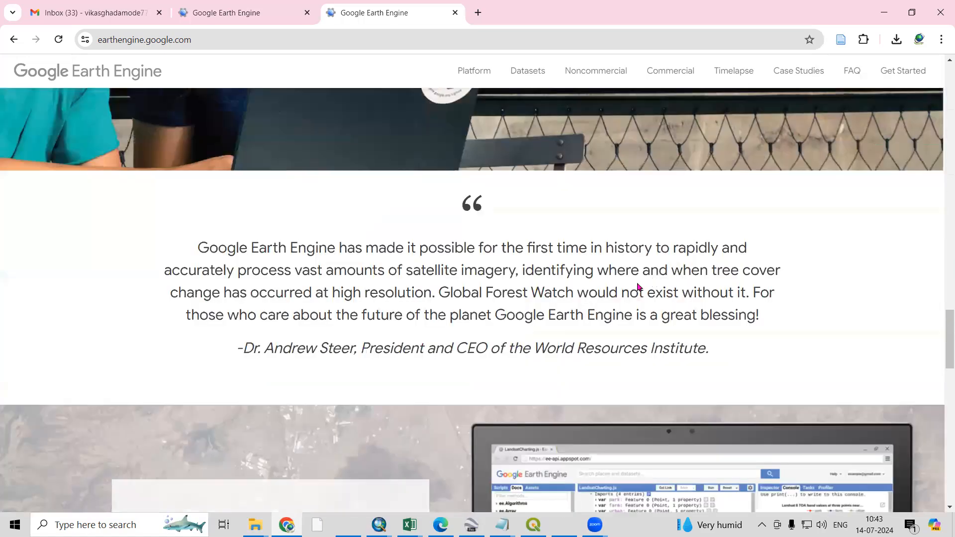
pyautogui.scroll(-3)
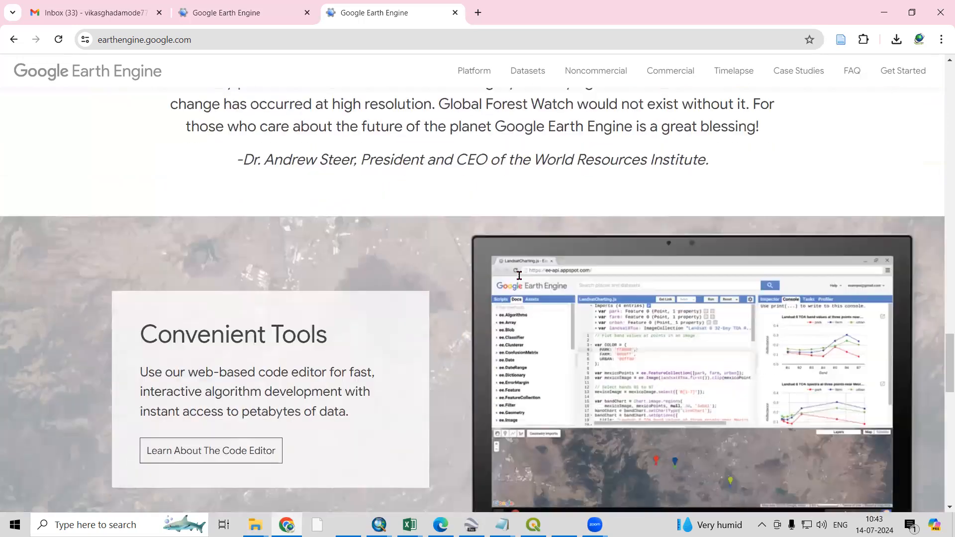
pyautogui.scroll(-3)
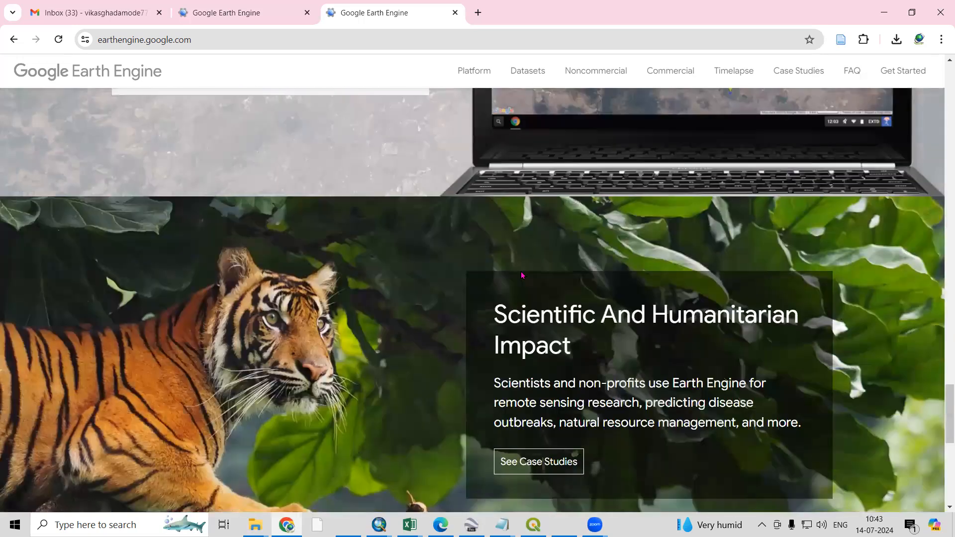
pyautogui.scroll(-3)
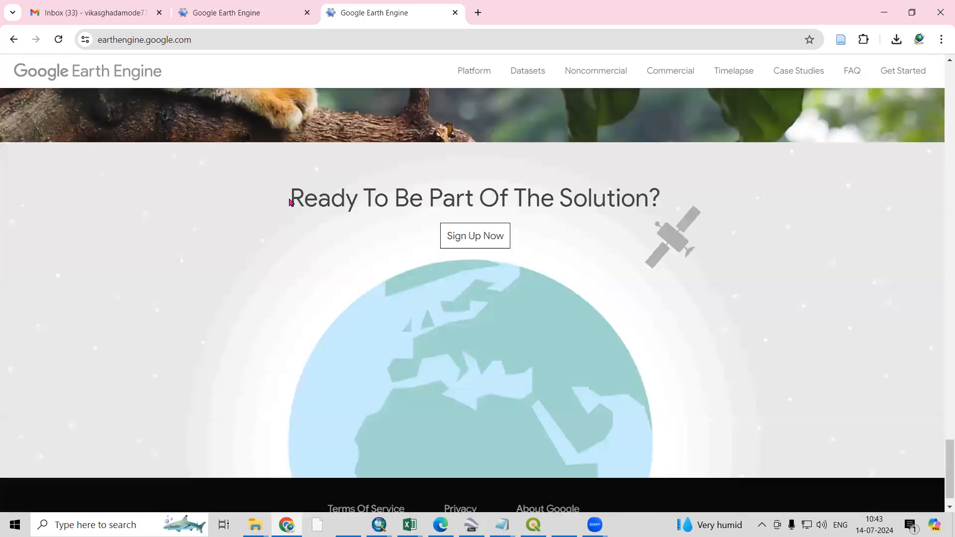
pyautogui.moveTo(291, 198); pyautogui.dragTo(478, 198)
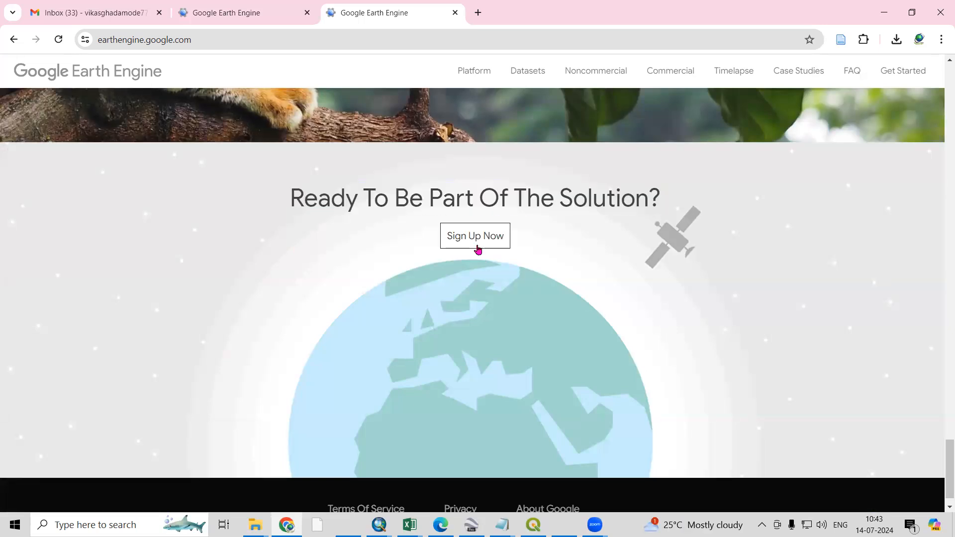
# Start the Earth Engine sign-up and choose the existing Google account
pyautogui.click(475, 236)
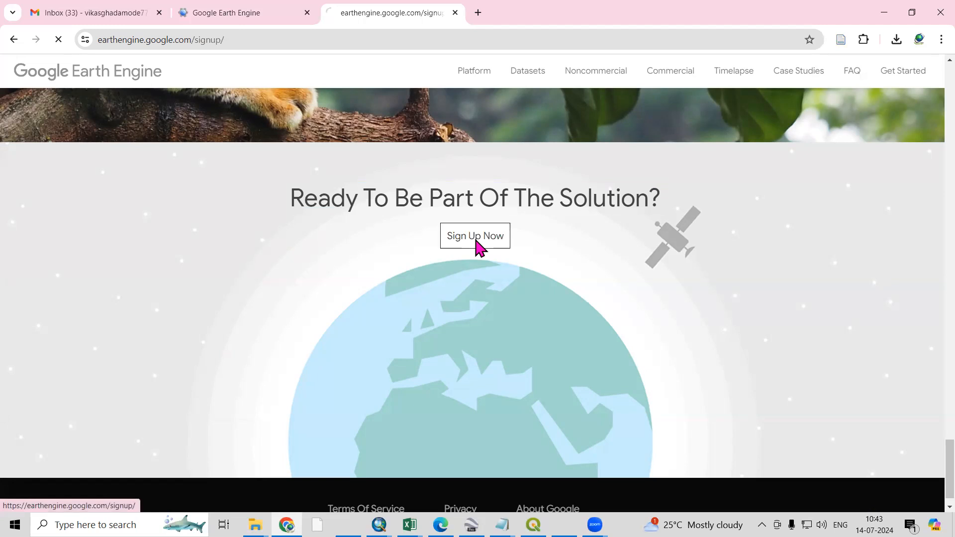
pyautogui.click(475, 236)
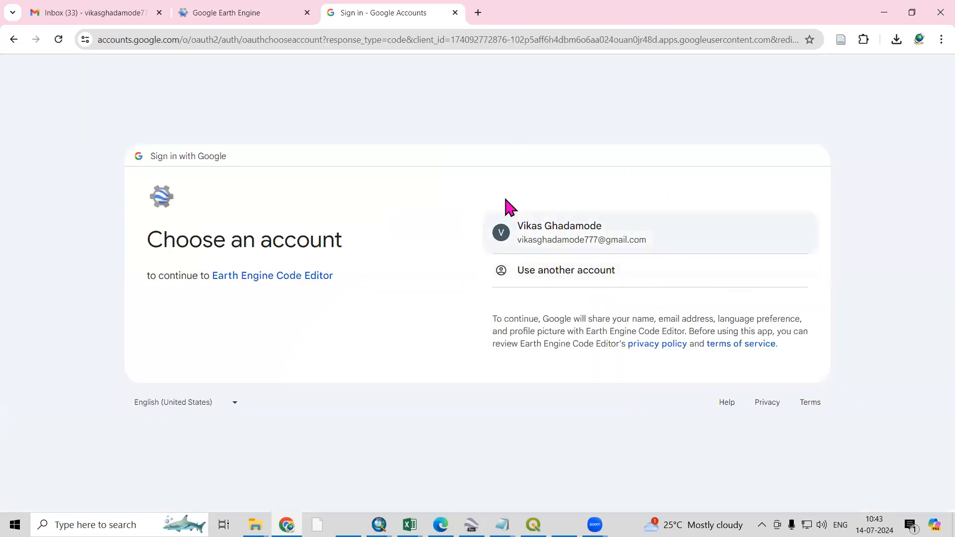
pyautogui.moveTo(512, 198)
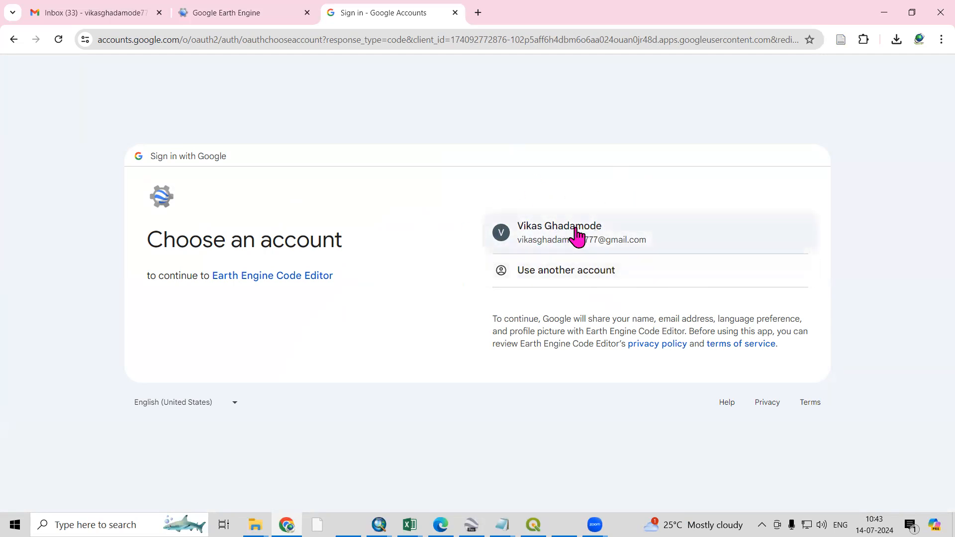
pyautogui.click(559, 233)
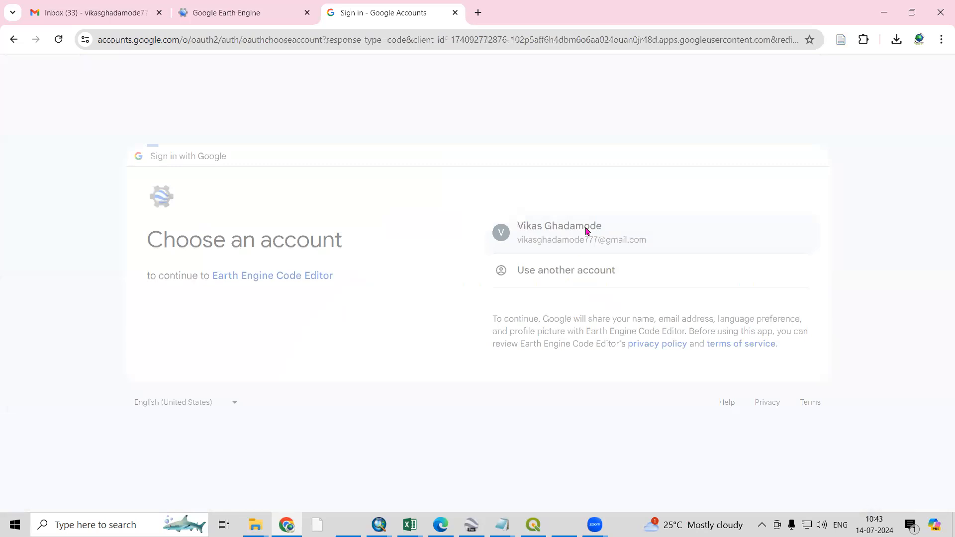
pyautogui.click(559, 232)
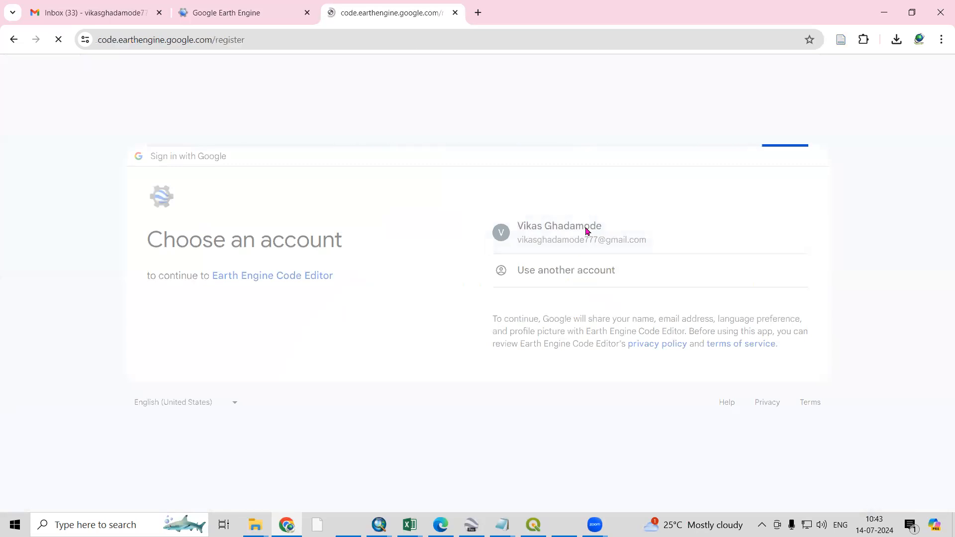
# Confirm the account choice so the noncommercial or commercial Cloud project registration page loads
pyautogui.click(558, 232)
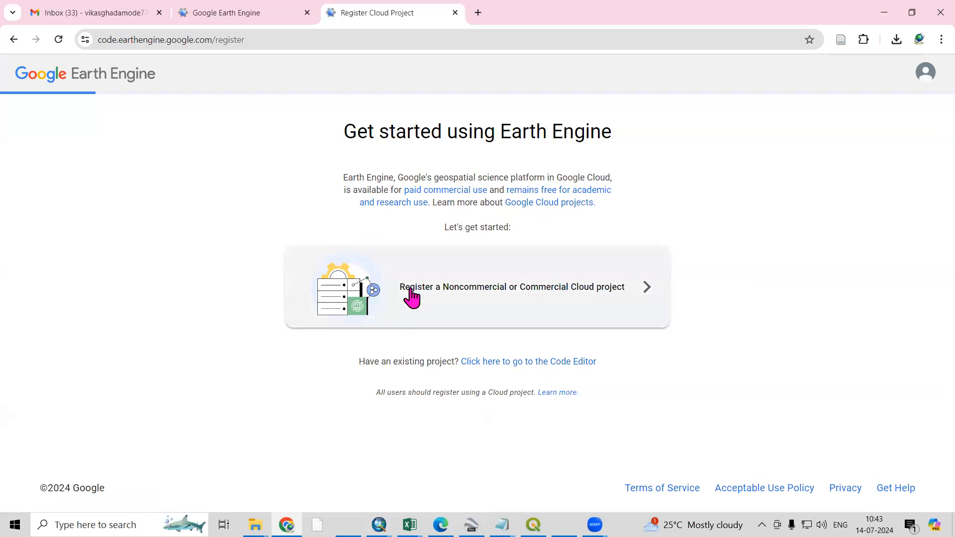
pyautogui.moveTo(480, 303)
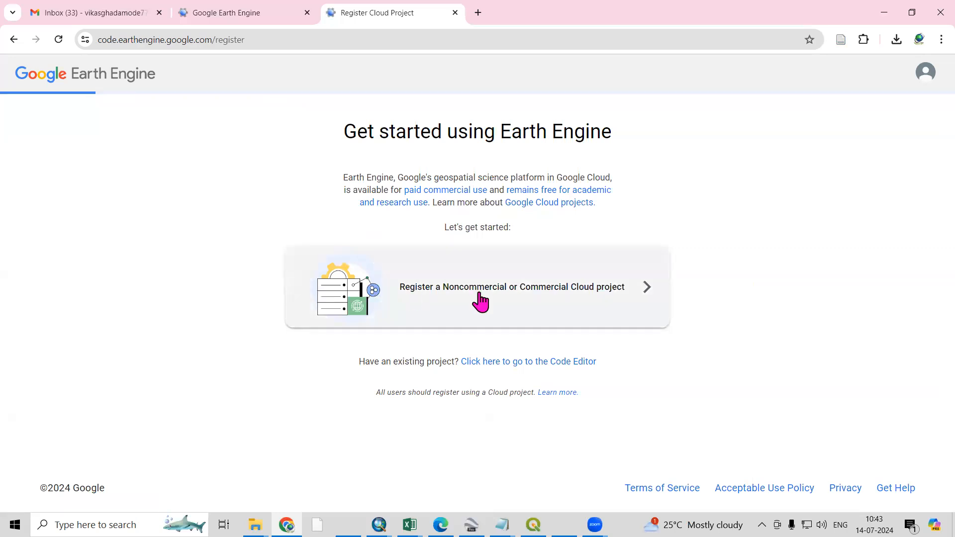
pyautogui.moveTo(571, 300)
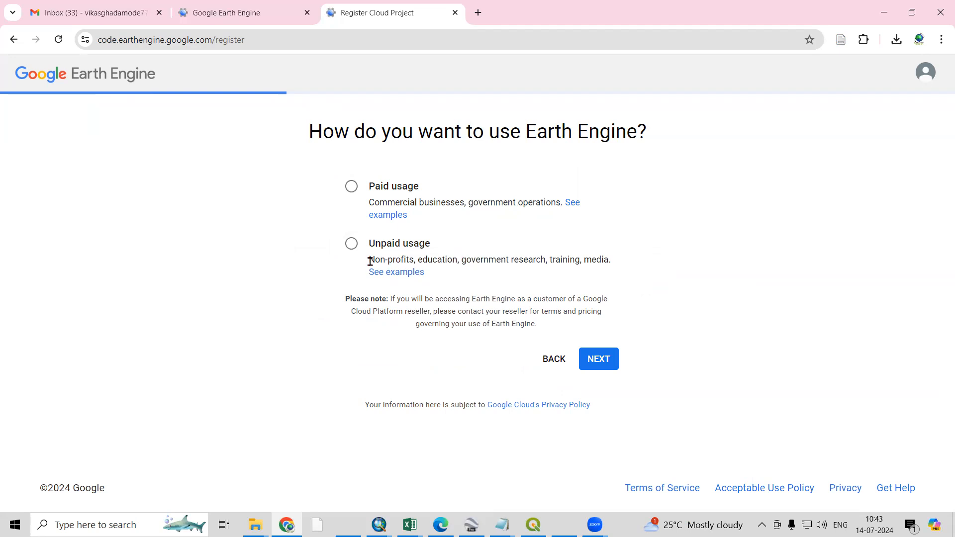
pyautogui.moveTo(433, 256)
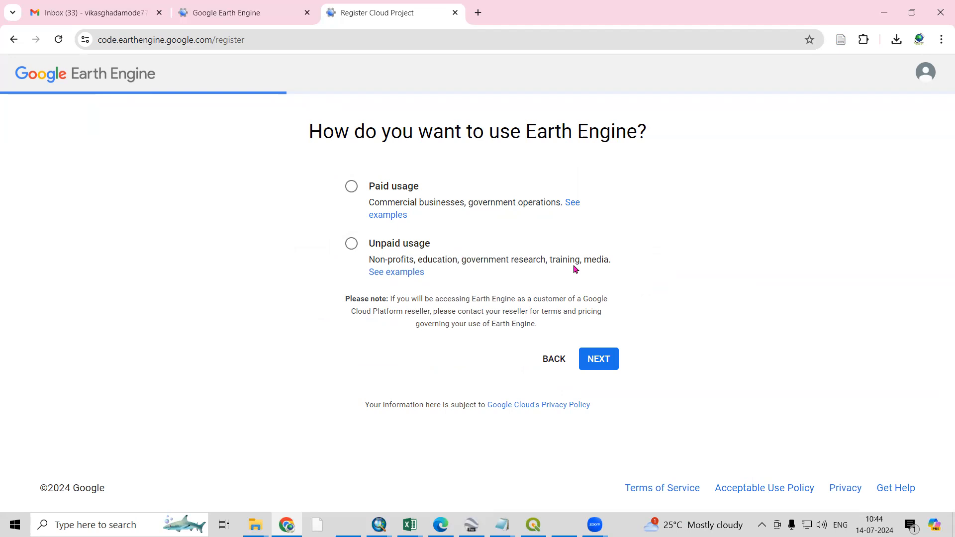
# Choose Unpaid usage and pick No affiliation from the Project type list
pyautogui.click(351, 243)
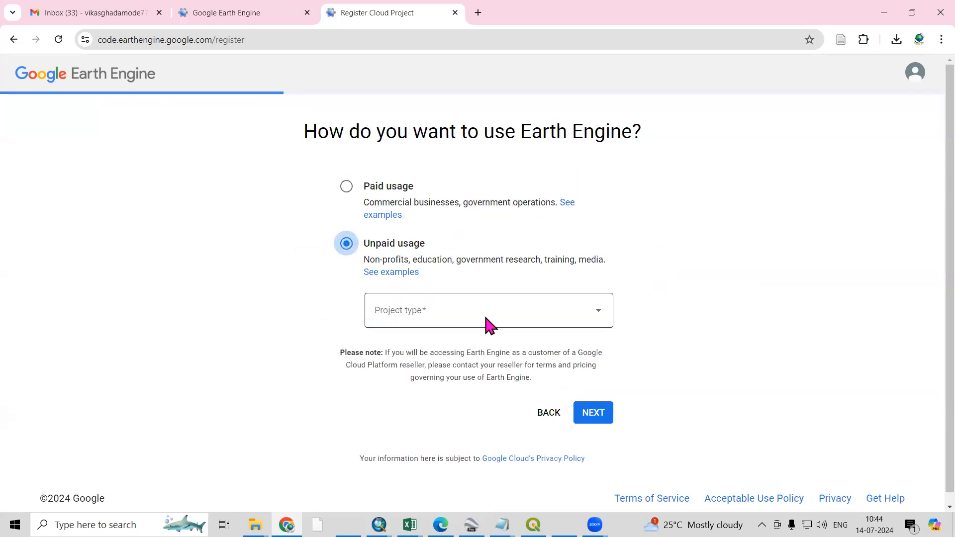
pyautogui.click(488, 310)
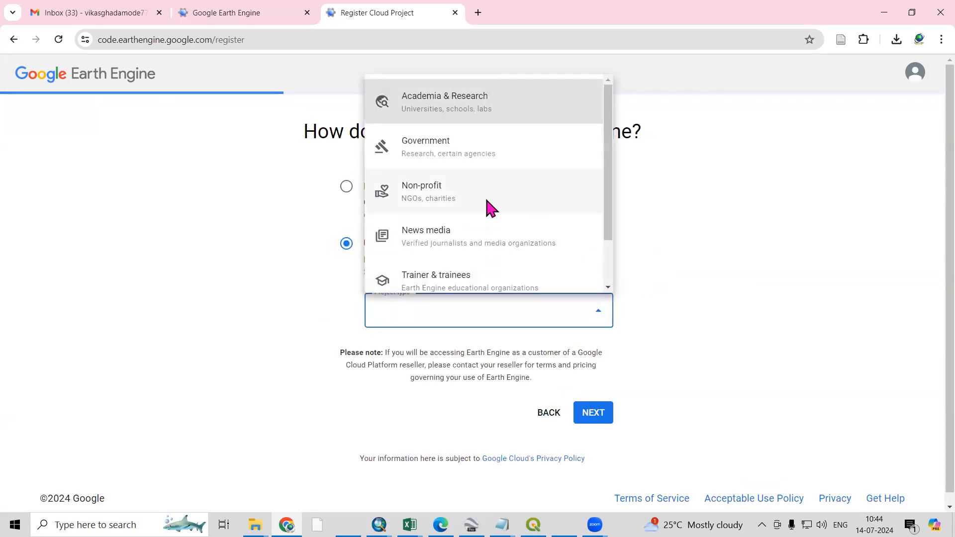
pyautogui.scroll(-3)
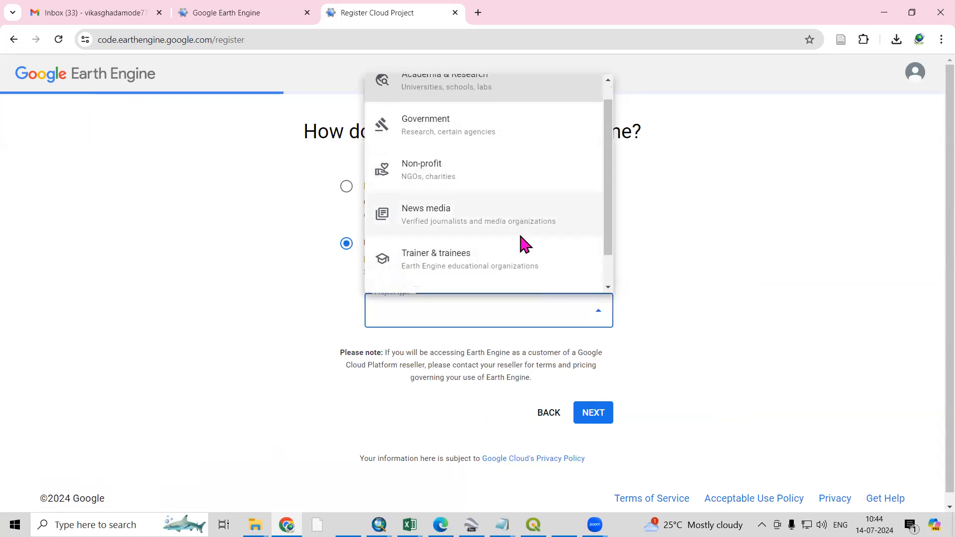
pyautogui.scroll(-3)
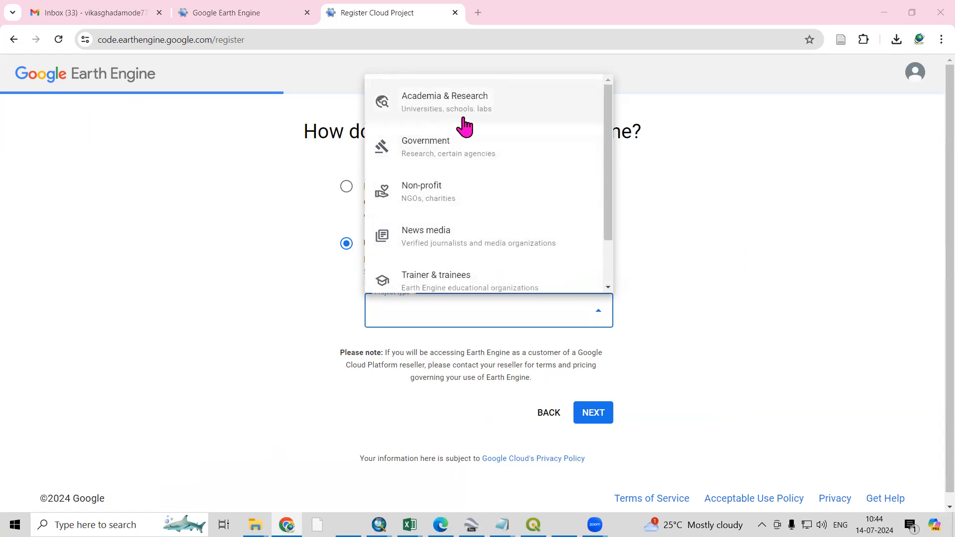
pyautogui.scroll(-3)
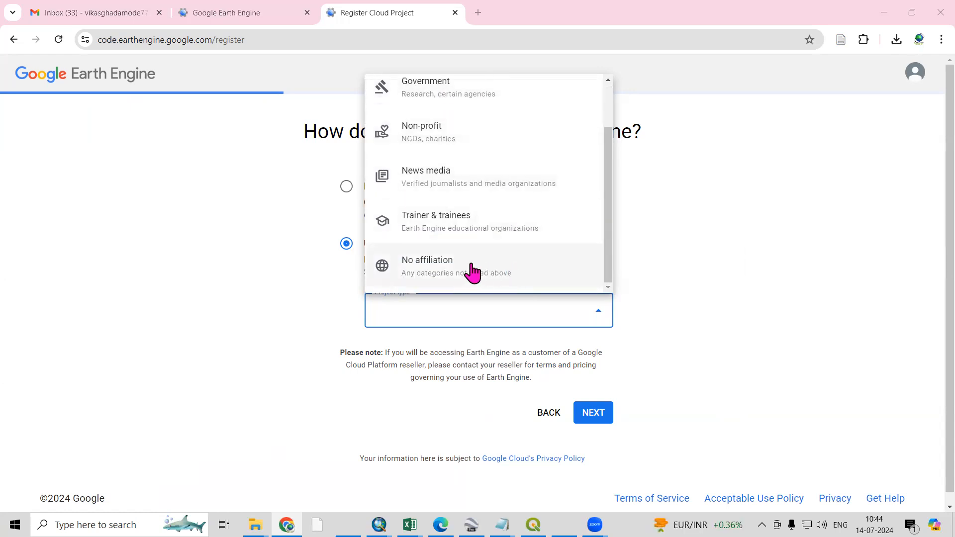
pyautogui.click(427, 266)
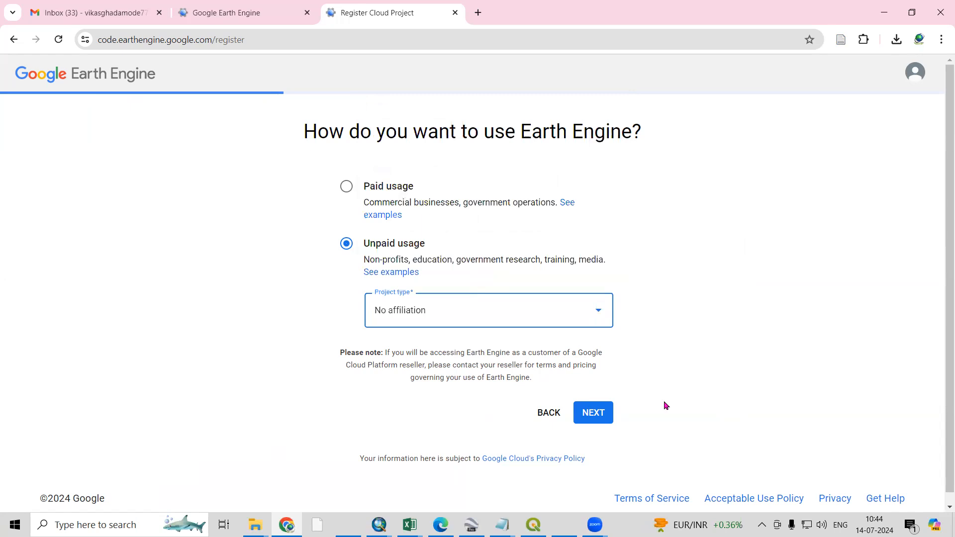
# Advance to project selection and opt to create a new Earth Engine Default Project
pyautogui.click(592, 412)
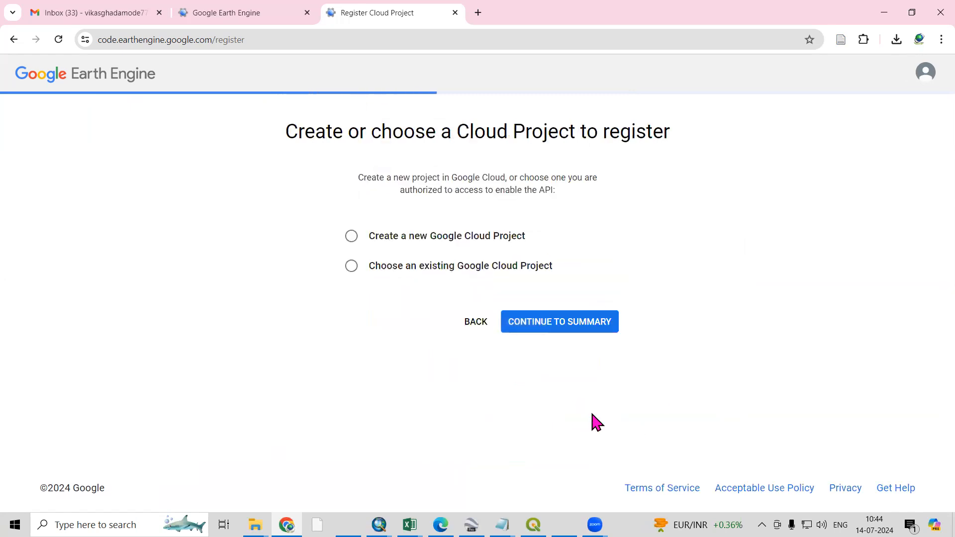
pyautogui.moveTo(312, 160)
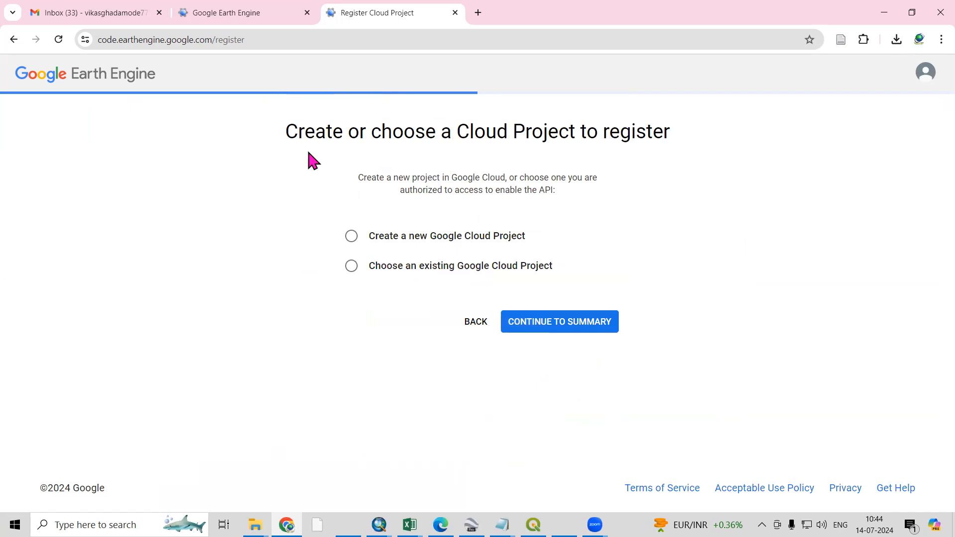
pyautogui.moveTo(478, 152)
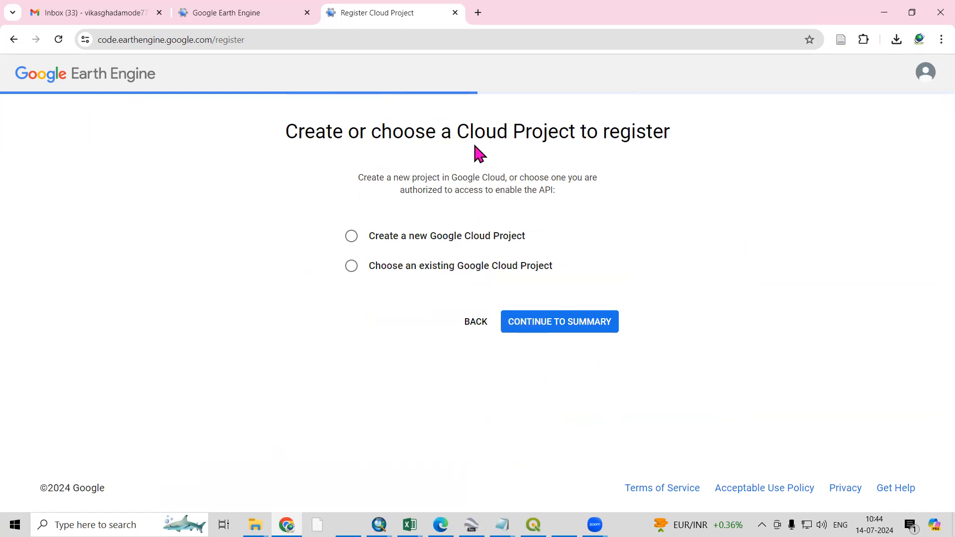
pyautogui.moveTo(654, 160)
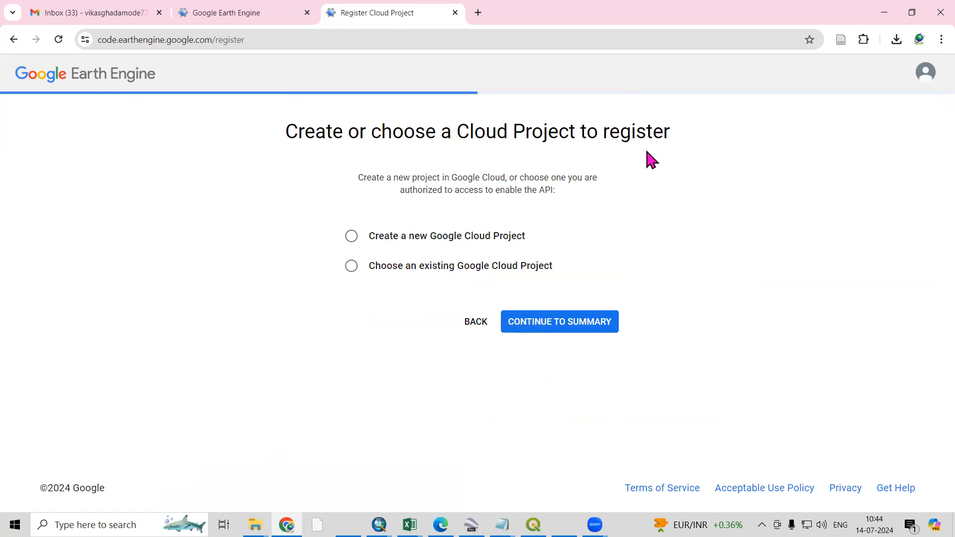
pyautogui.moveTo(374, 248)
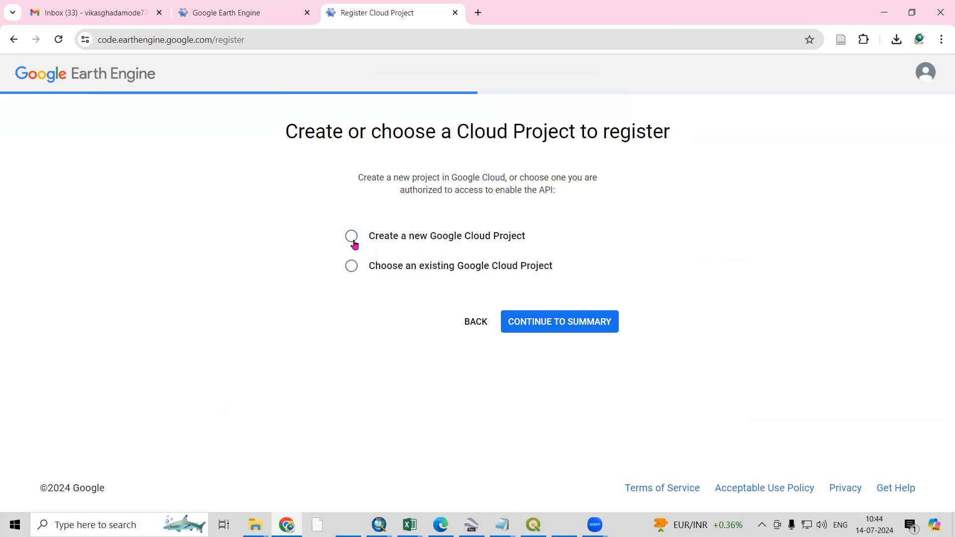
pyautogui.click(352, 236)
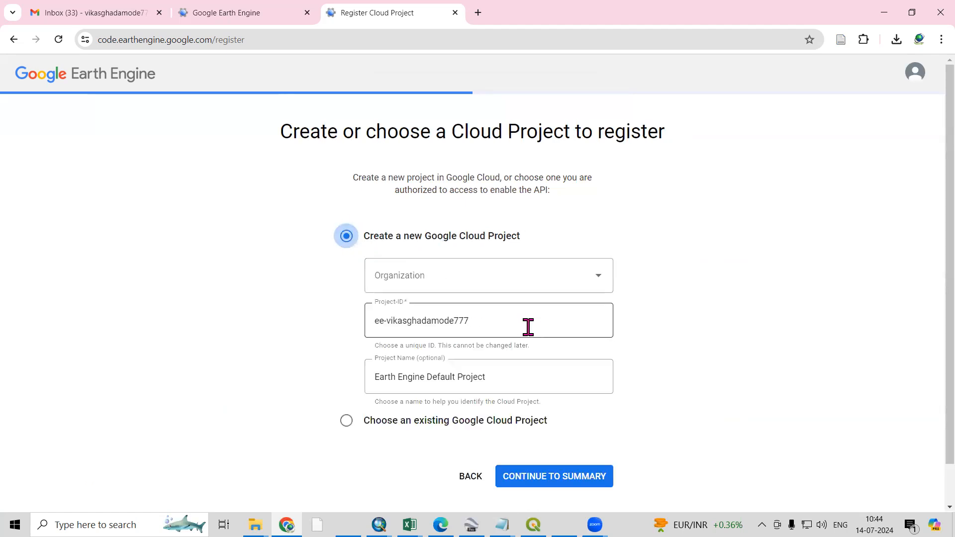
pyautogui.moveTo(485, 322)
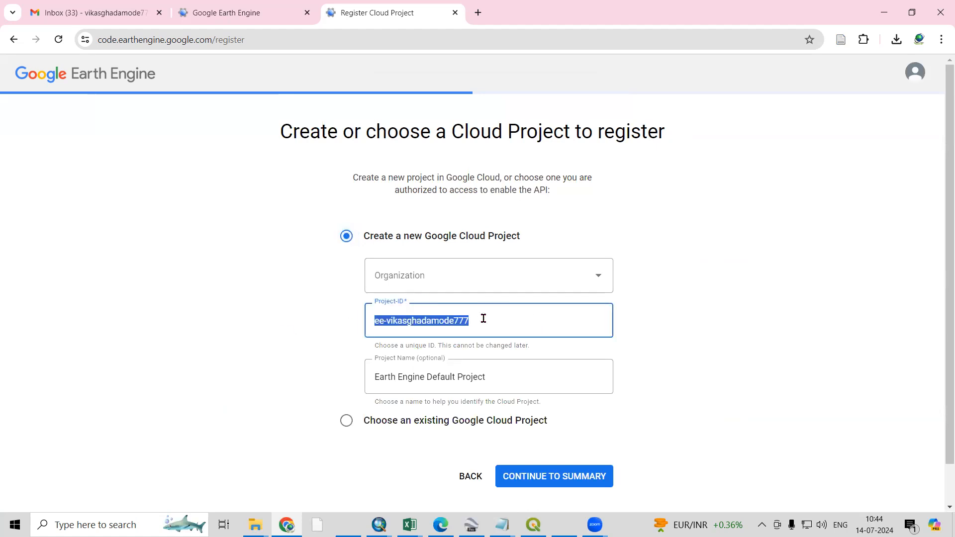
pyautogui.click(559, 328)
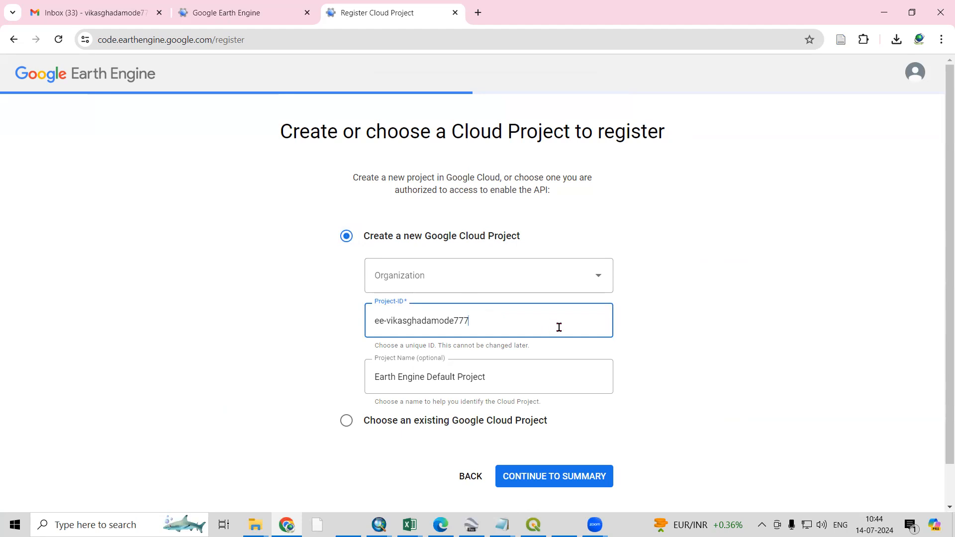
pyautogui.scroll(-3)
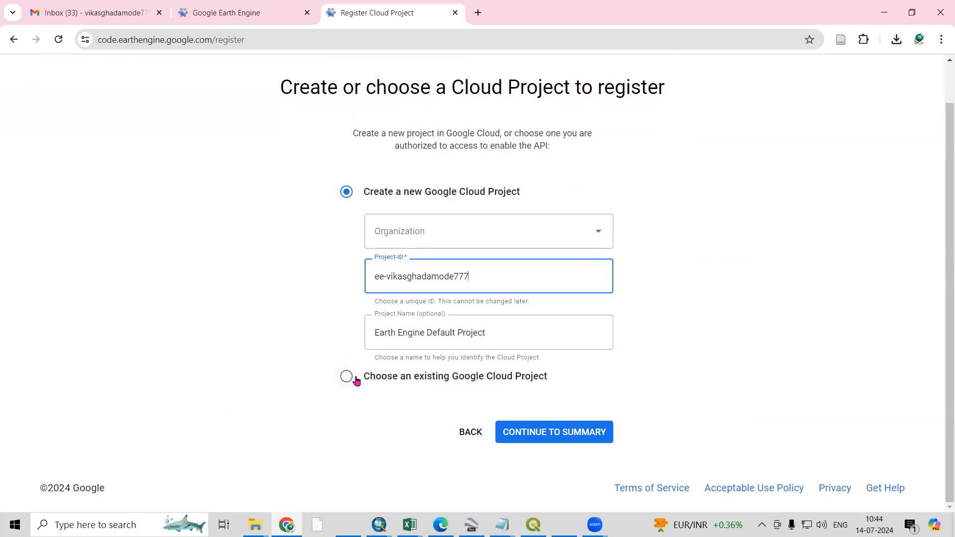
pyautogui.moveTo(670, 428)
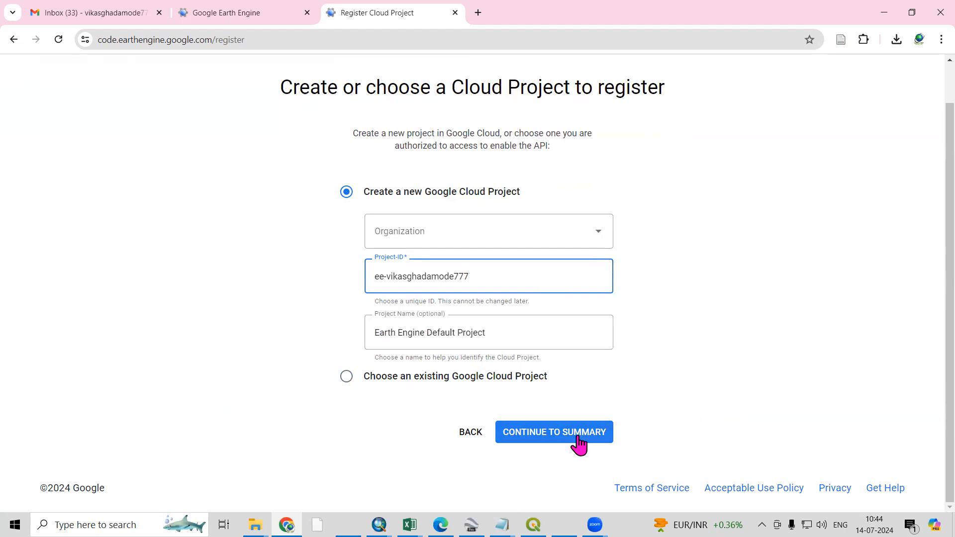
# Attempt to continue to the summary, blocked by the Cloud Terms of Service notice
pyautogui.click(553, 432)
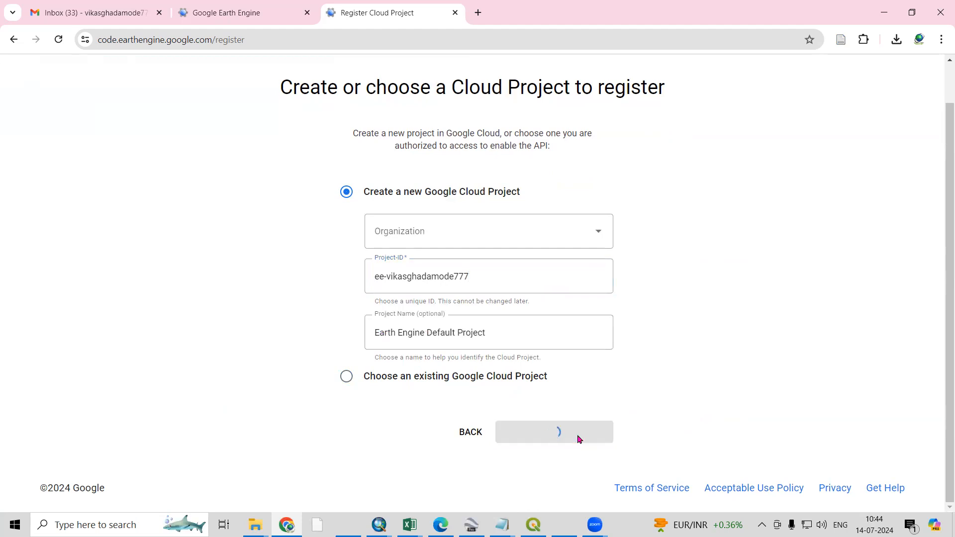
pyautogui.click(553, 432)
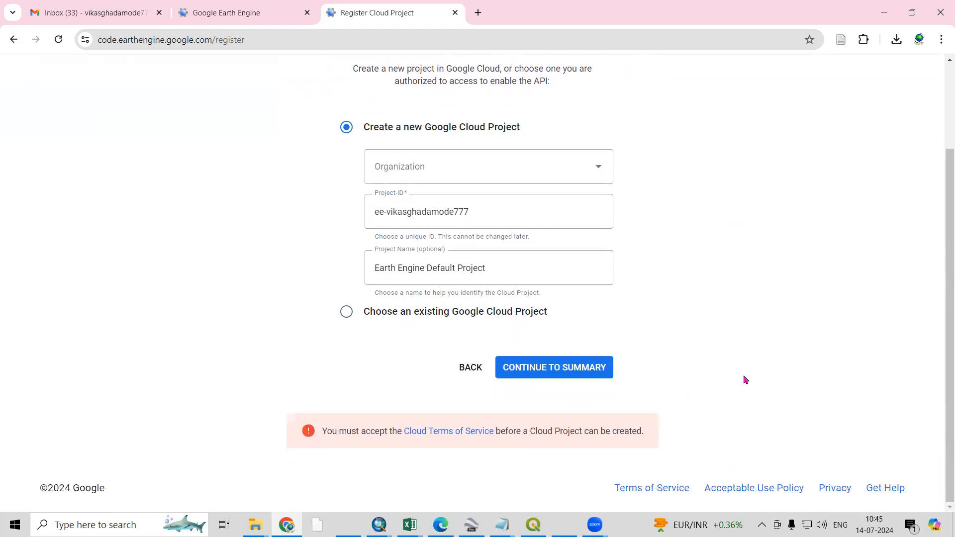
pyautogui.moveTo(433, 442)
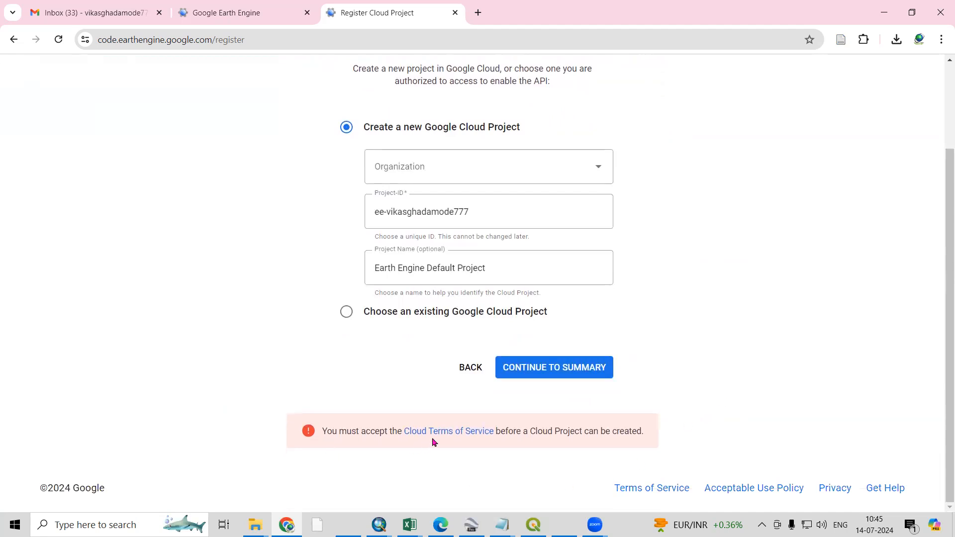
pyautogui.moveTo(449, 459)
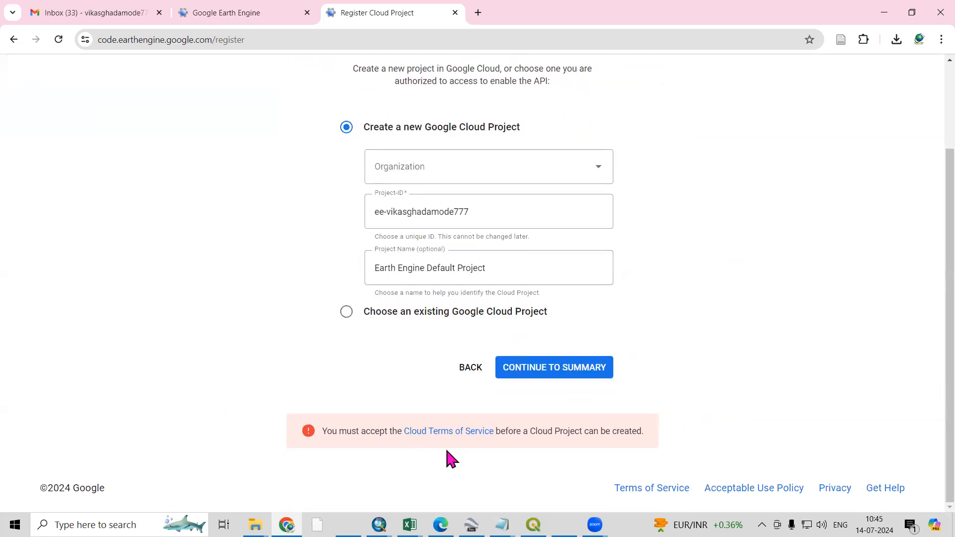
pyautogui.moveTo(448, 431)
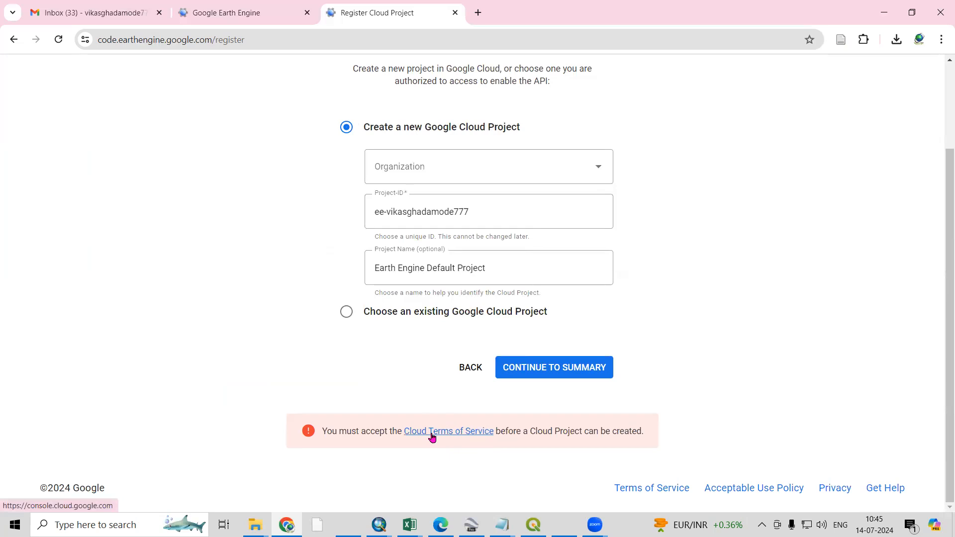
# Agree to the Google Cloud Terms of Service, then close the Cloud Console tab
pyautogui.click(449, 430)
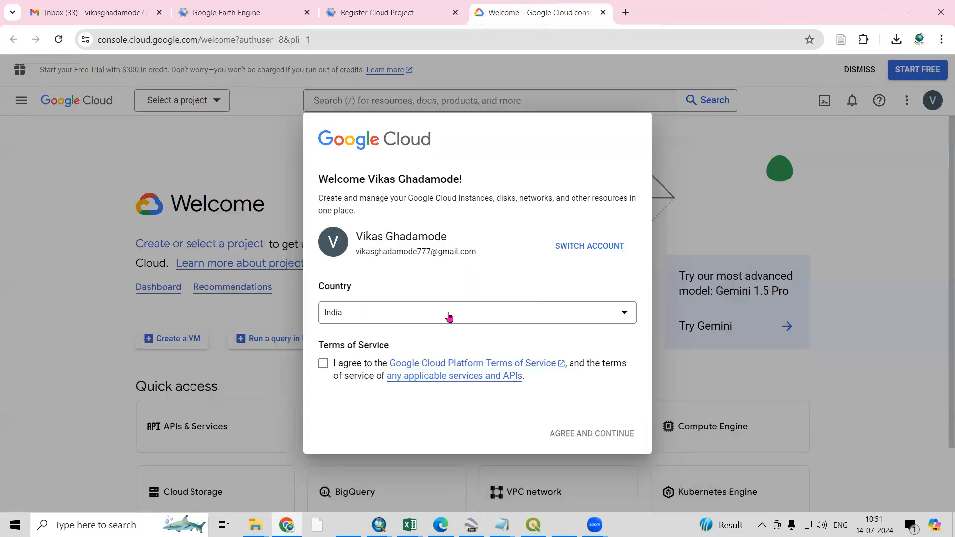
pyautogui.click(324, 363)
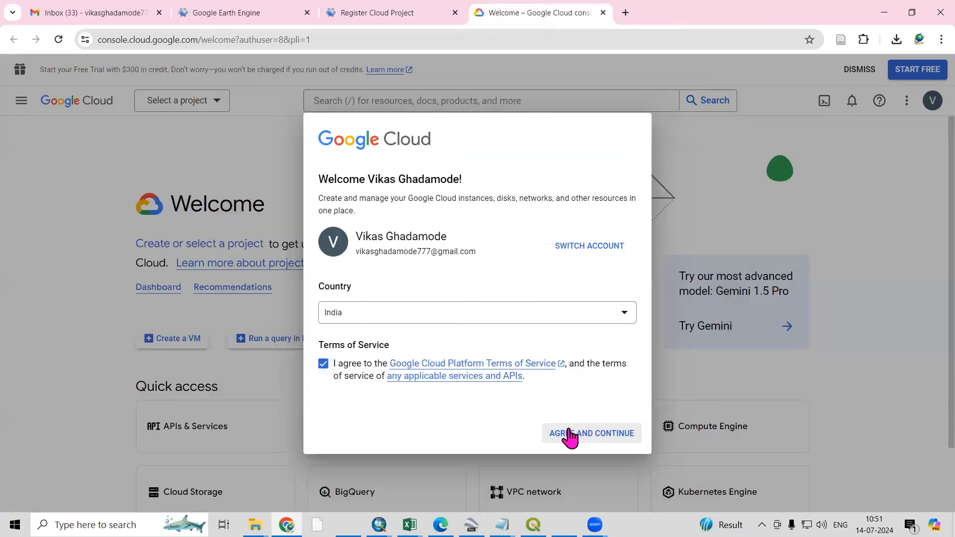
pyautogui.click(590, 434)
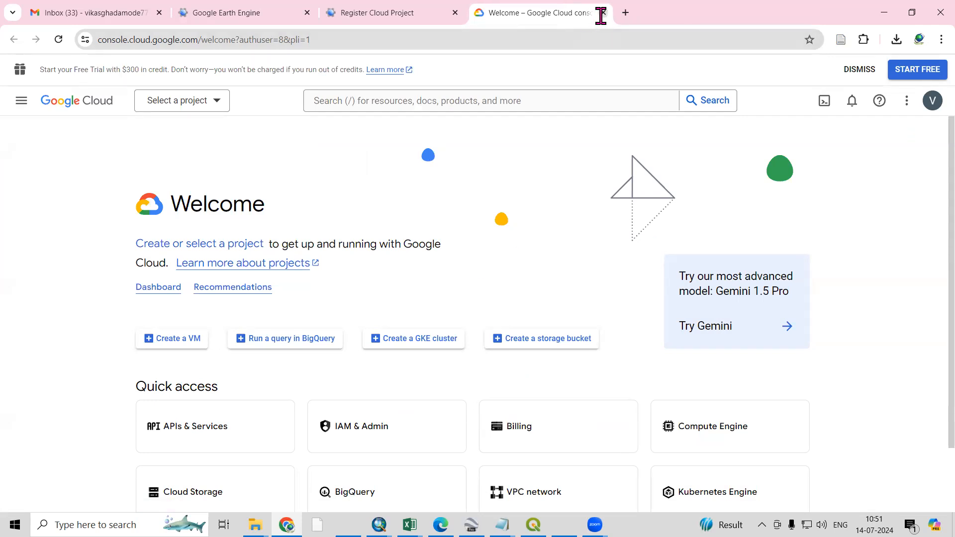
pyautogui.click(378, 12)
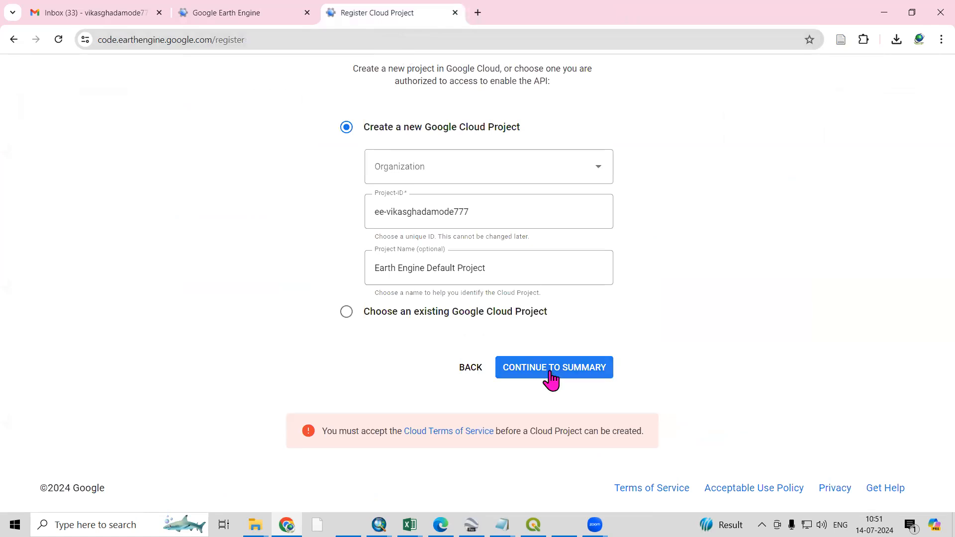
# Continue to the summary listing No affiliation usage and the new project's ID and name
pyautogui.click(553, 368)
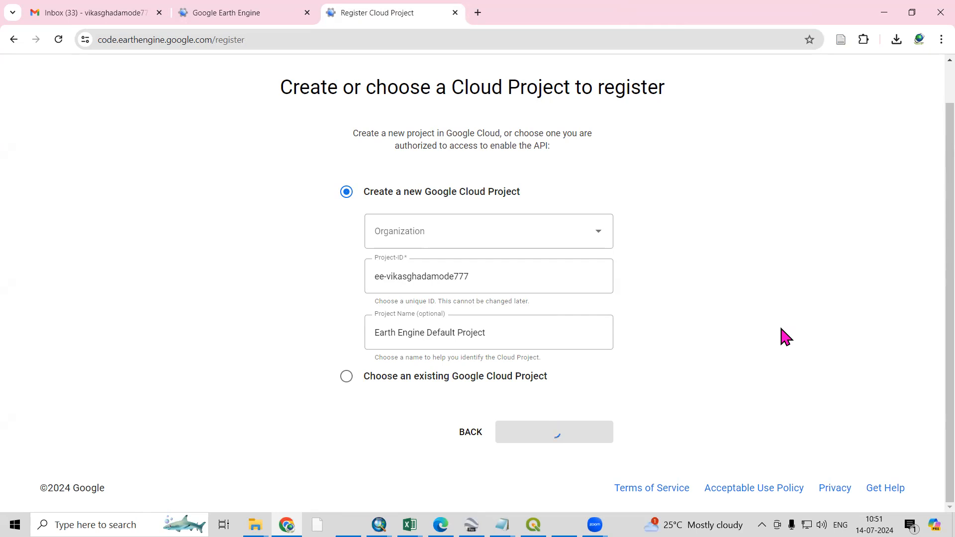
pyautogui.click(552, 432)
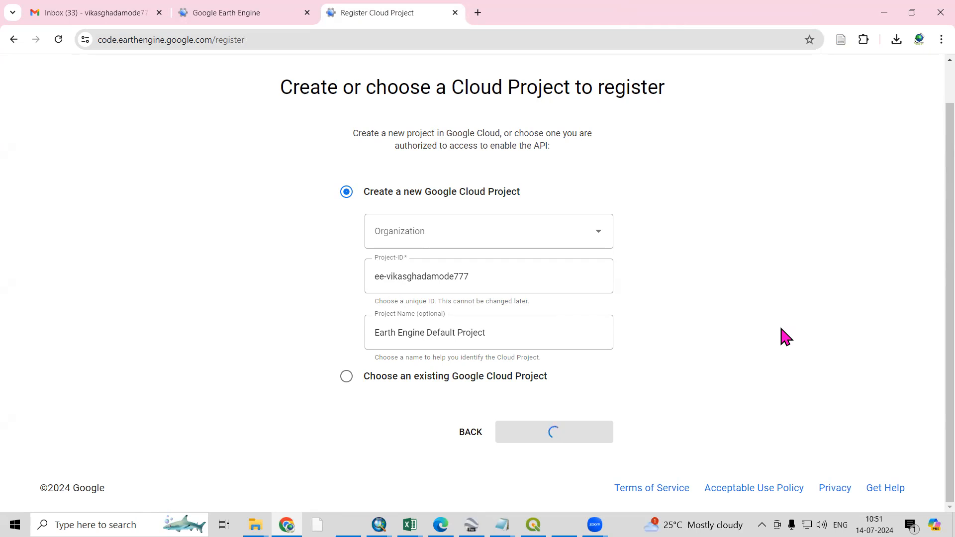
pyautogui.click(553, 431)
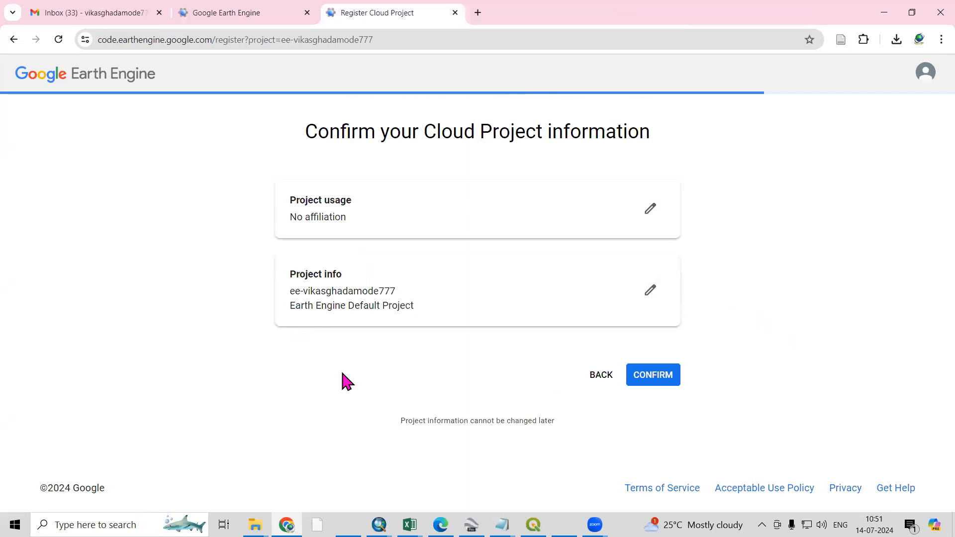
pyautogui.moveTo(496, 274)
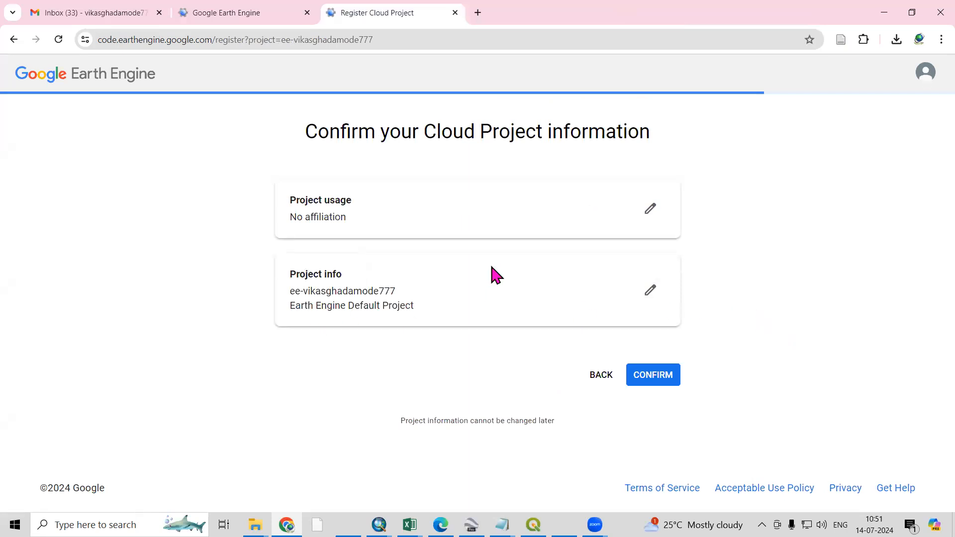
pyautogui.moveTo(699, 210)
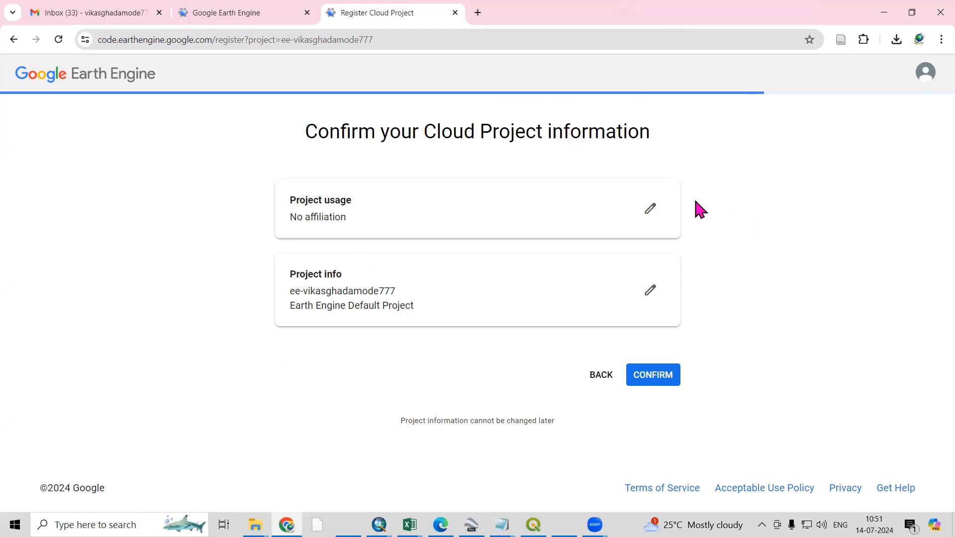
pyautogui.moveTo(675, 141)
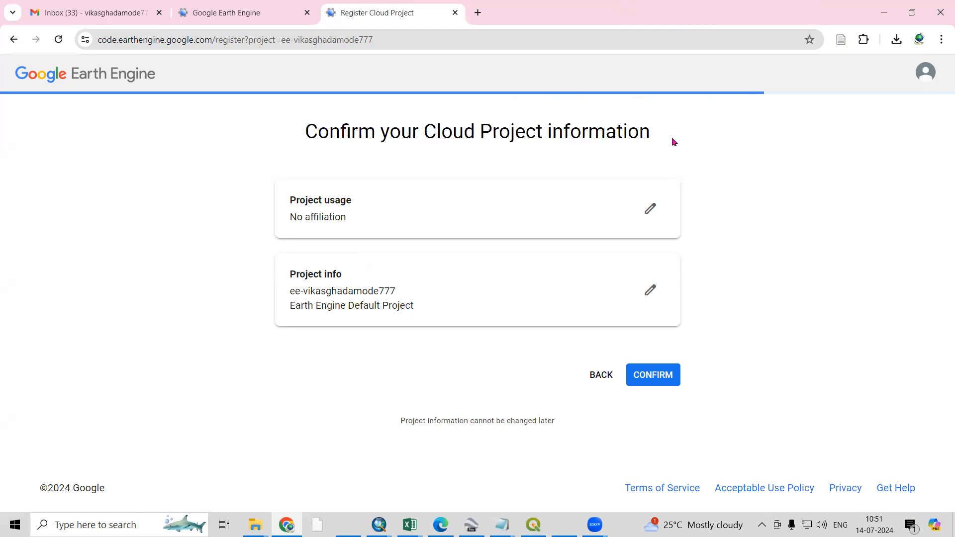
# Confirm the Cloud Project information to finish registering the project
pyautogui.click(652, 375)
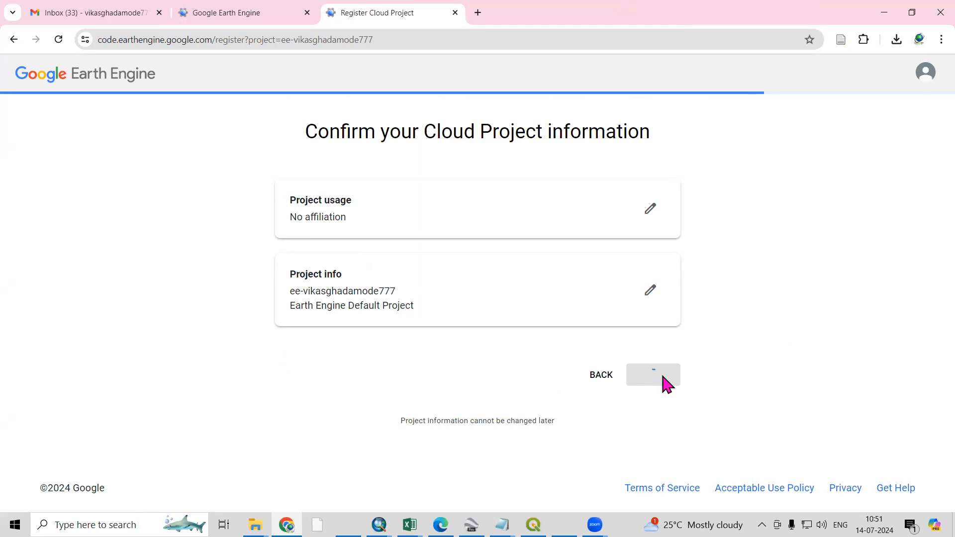
pyautogui.click(652, 375)
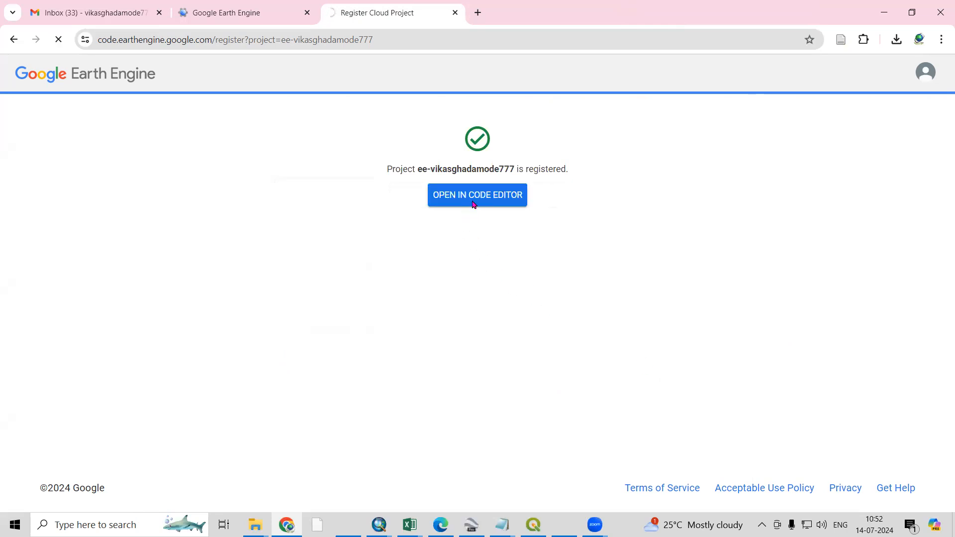
# Open the registered project in the Code Editor and dismiss the welcome tour
pyautogui.click(477, 195)
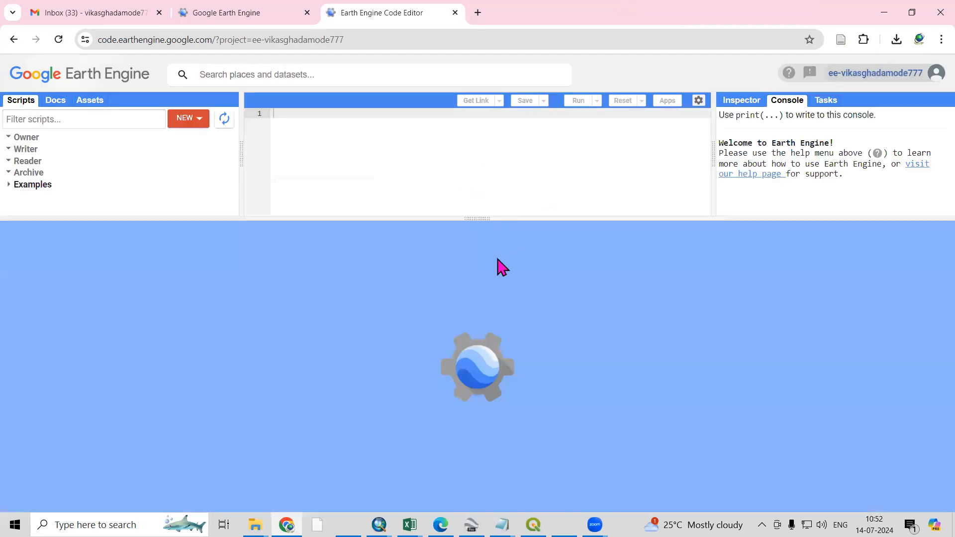
pyautogui.moveTo(477, 218); pyautogui.dragTo(473, 272)
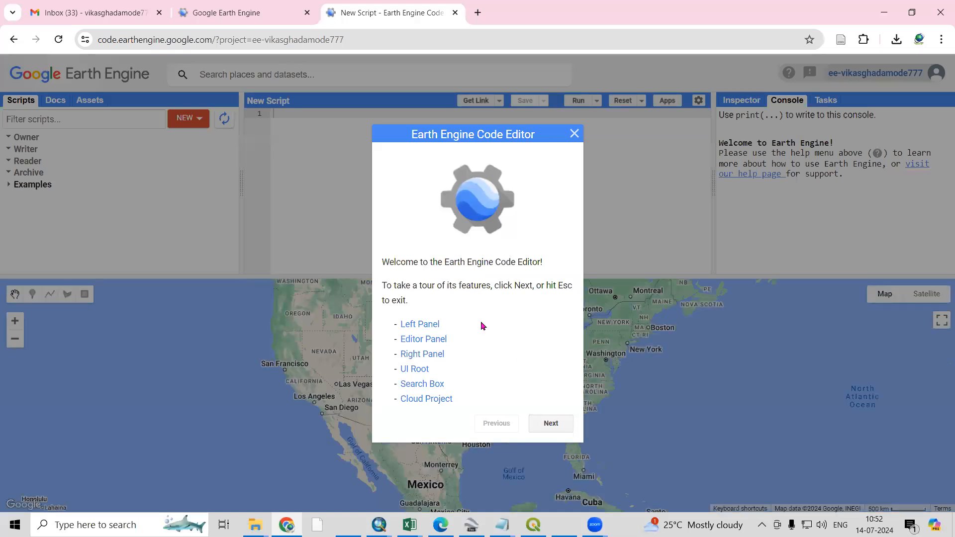
pyautogui.moveTo(434, 298)
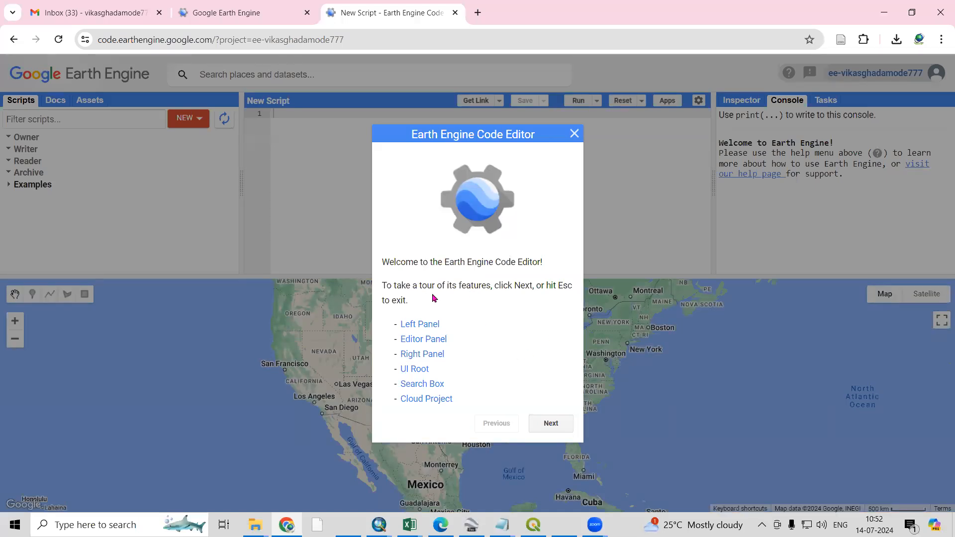
pyautogui.moveTo(499, 298)
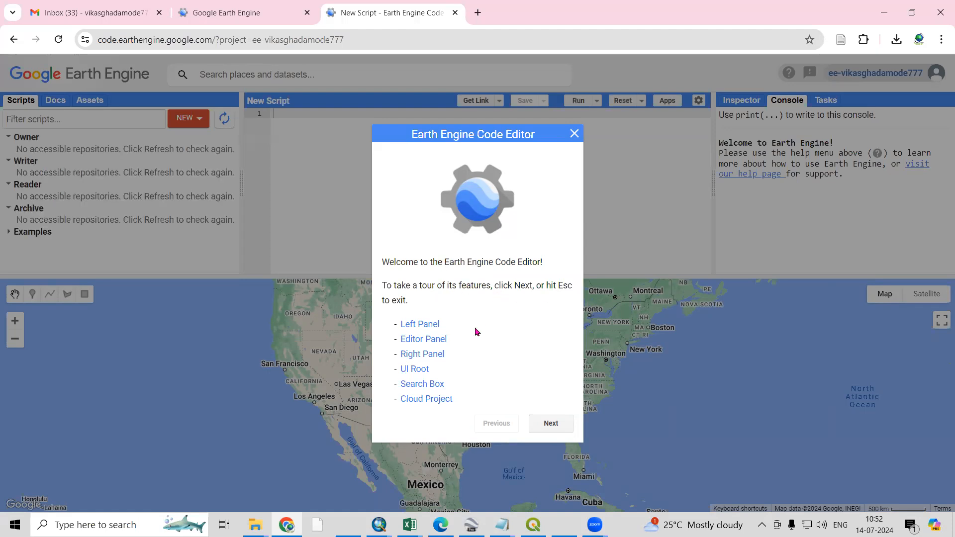
pyautogui.moveTo(572, 134)
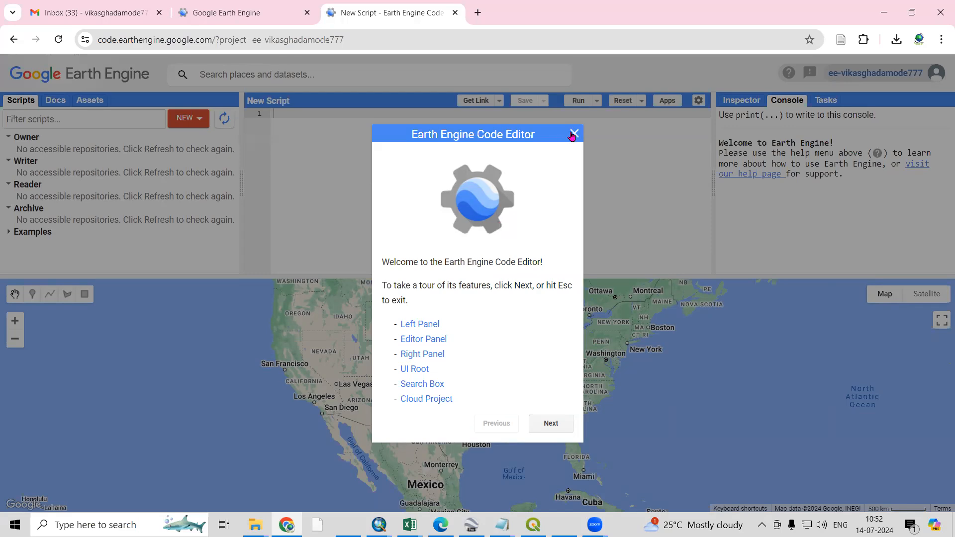
pyautogui.click(573, 133)
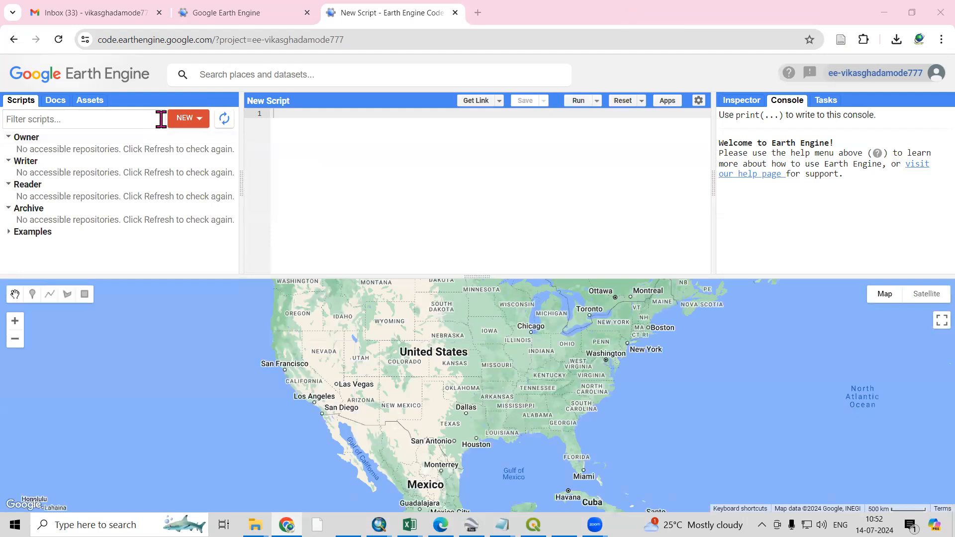
# Show the project's cloud assets and search the datasets for 'landsat'
pyautogui.click(90, 100)
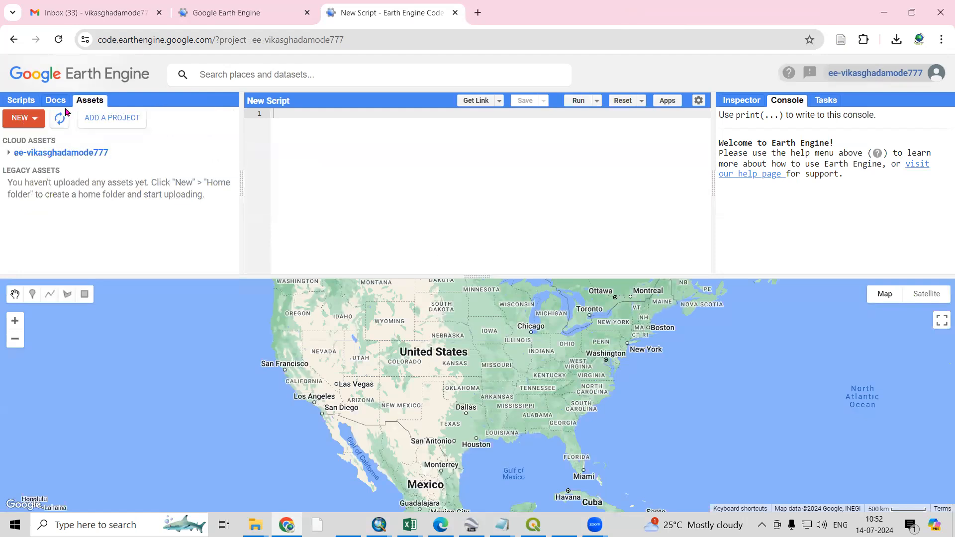
pyautogui.click(20, 117)
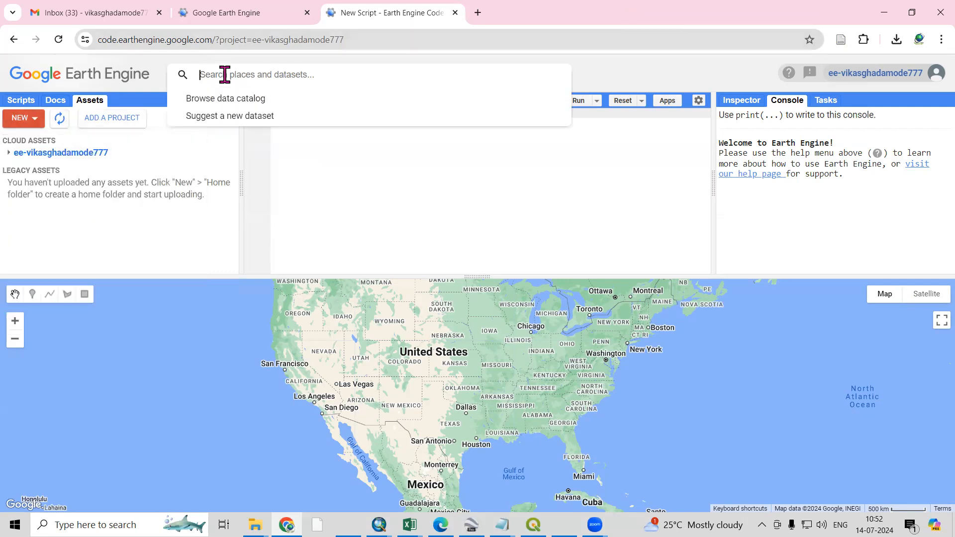
pyautogui.write('landsat')
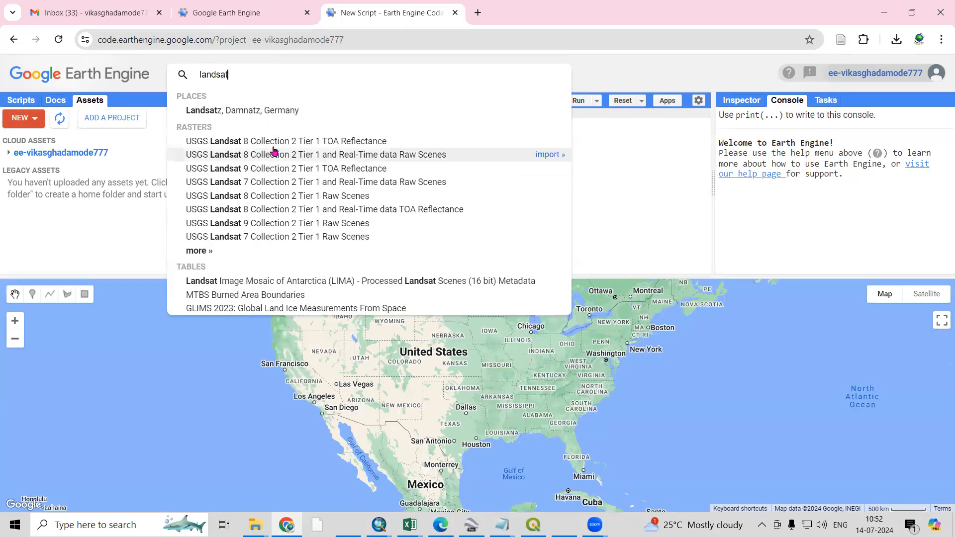
# Import USGS Landsat 8 Collection 2 Tier 1 TOA Reflectance into the script as imageCollection
pyautogui.click(286, 141)
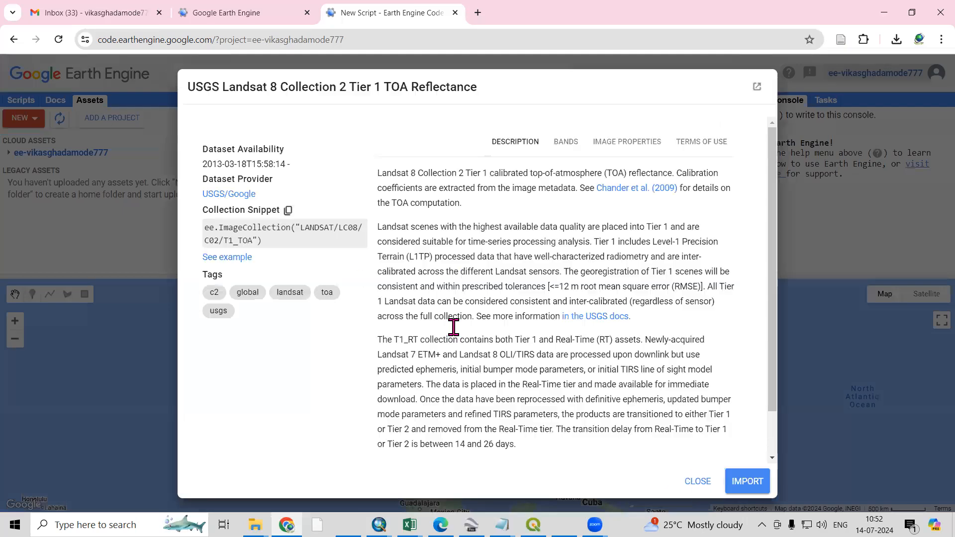
pyautogui.click(746, 481)
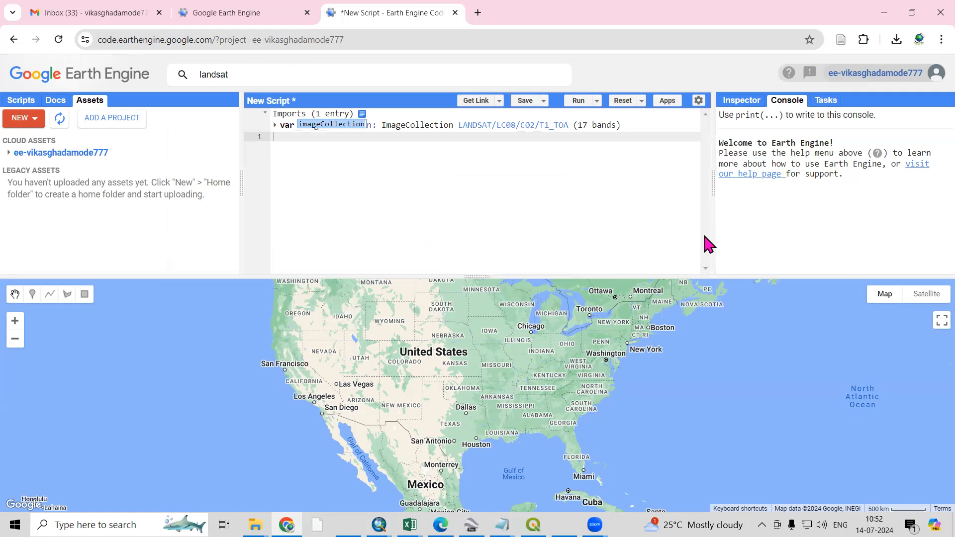
pyautogui.moveTo(680, 209)
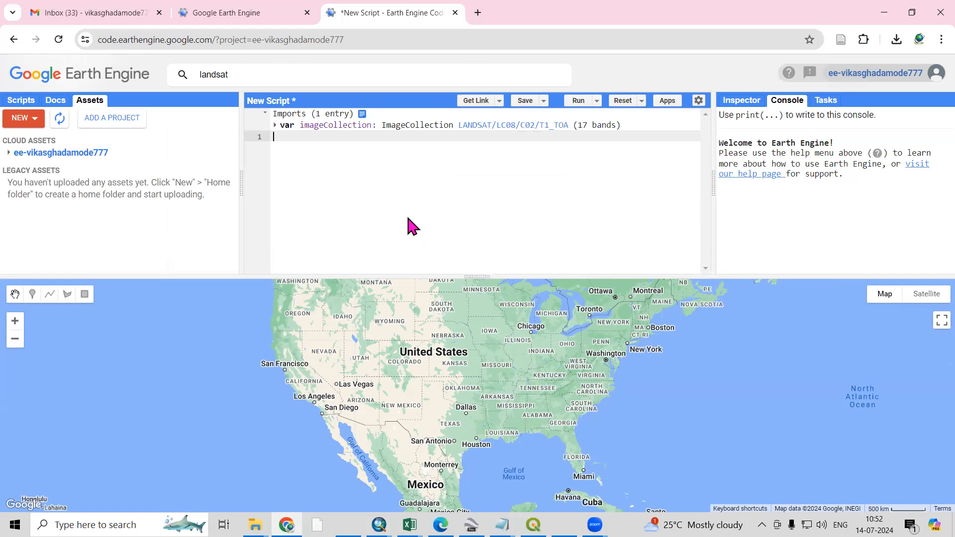
pyautogui.moveTo(755, 274)
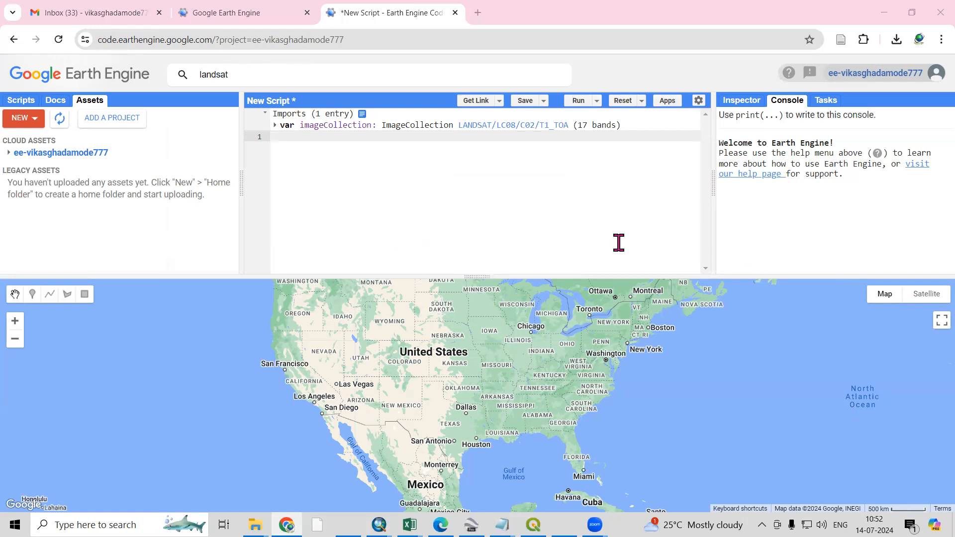
pyautogui.moveTo(667, 235)
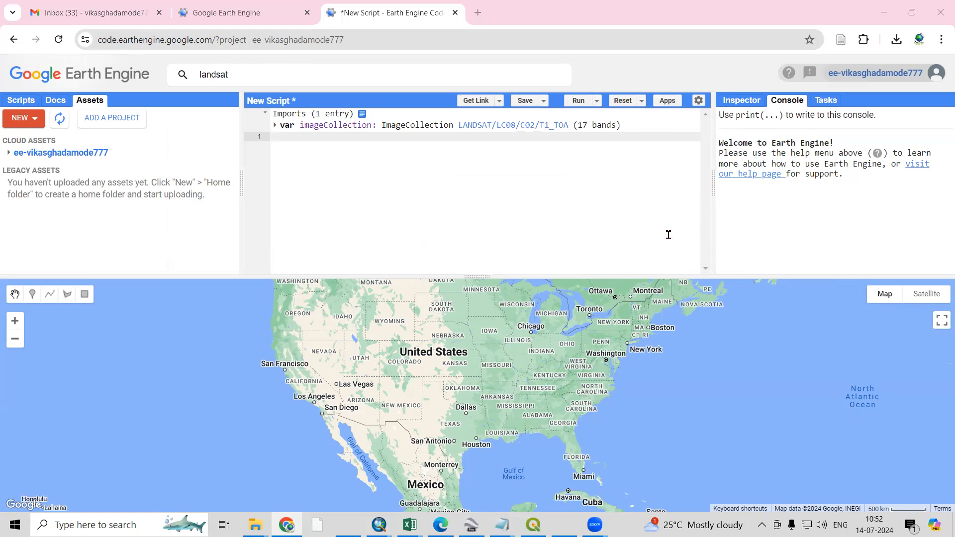